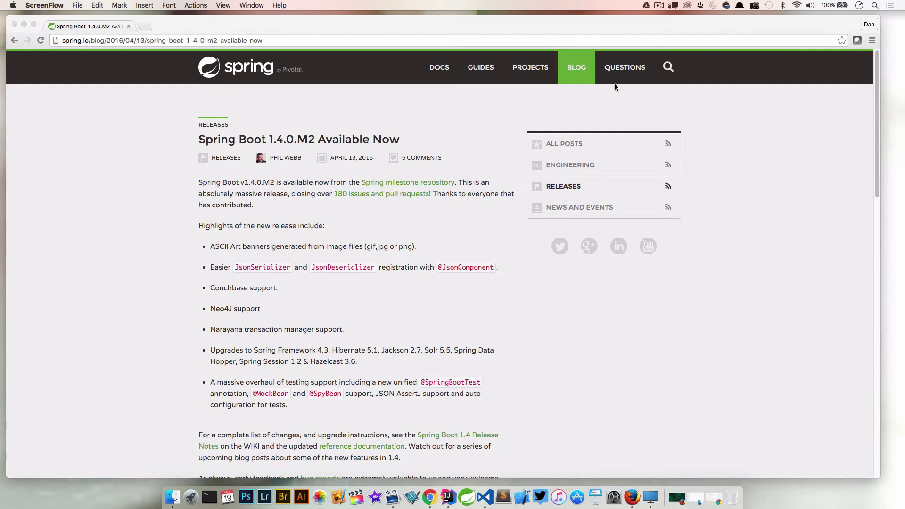
mouse_move(147, 235)
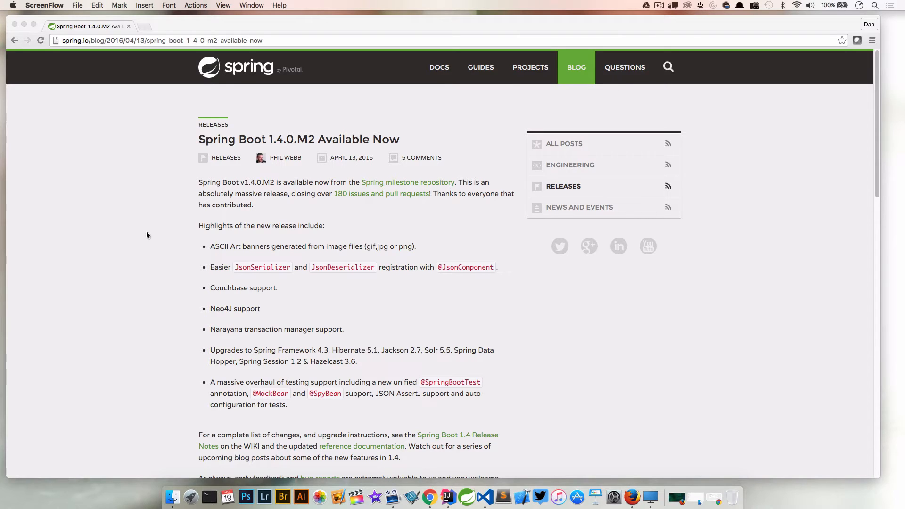
- Open the Spring Boot v1.4.0 M2 release notes and follow the Spring Framework reference documentation link
scroll("down", 3)
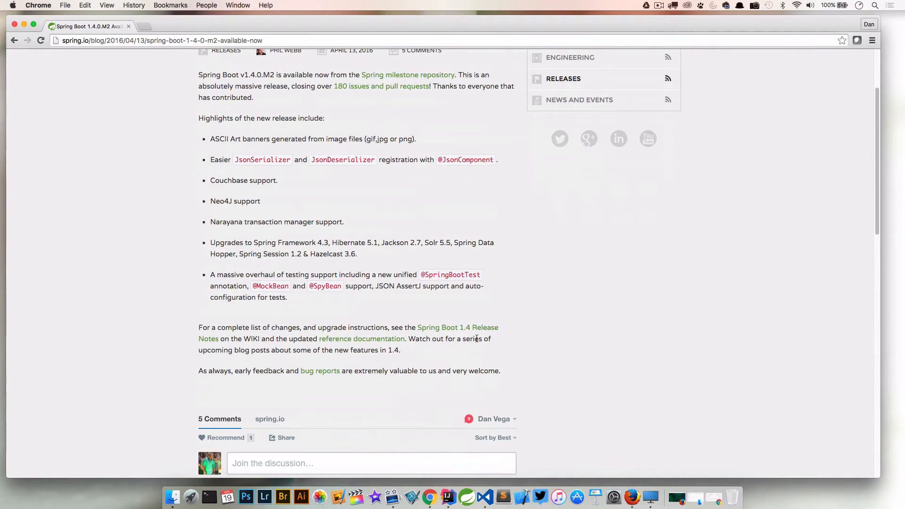
left_click(458, 327)
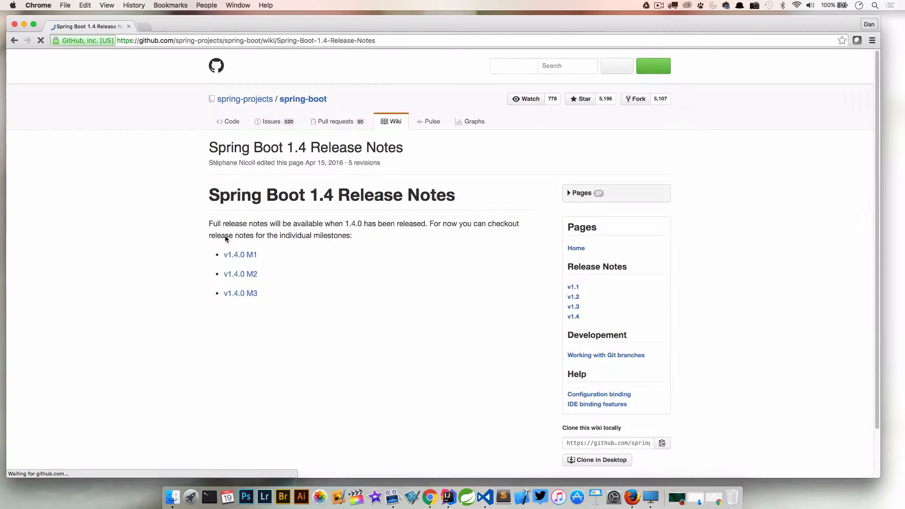
left_click(240, 274)
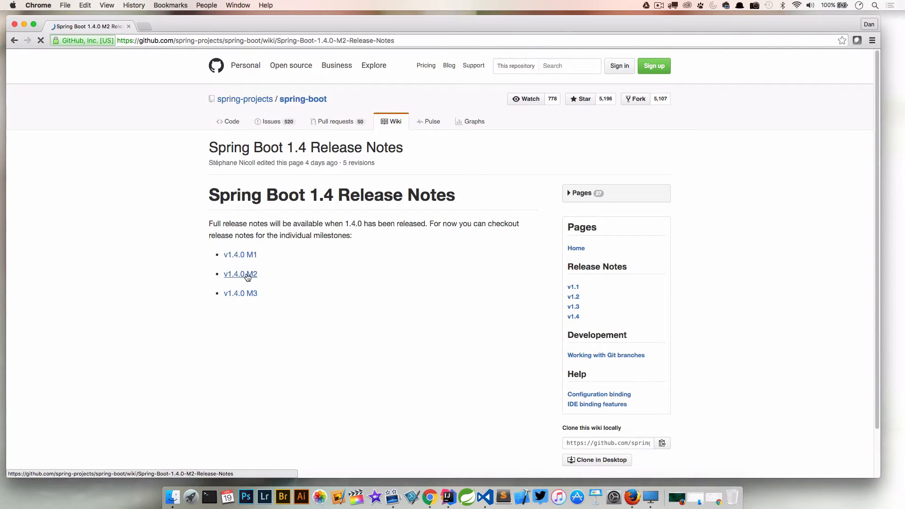
left_click(240, 273)
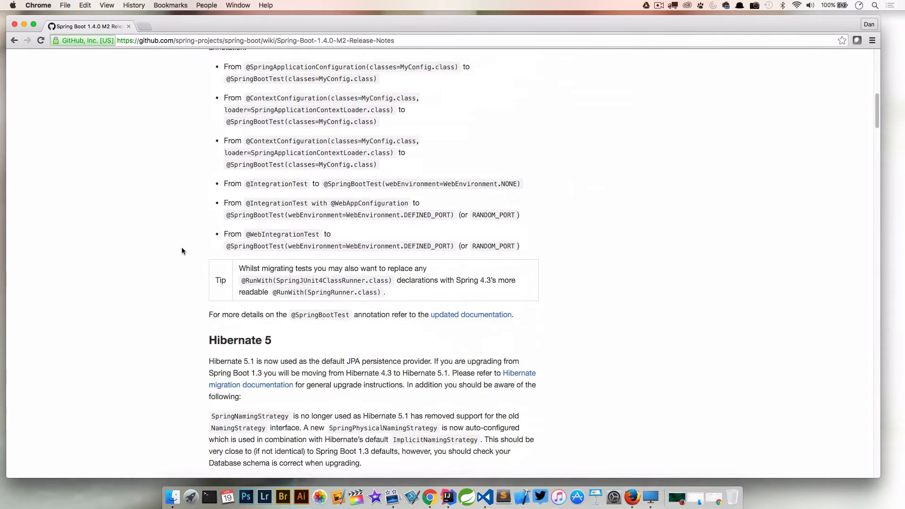
scroll("down", 3)
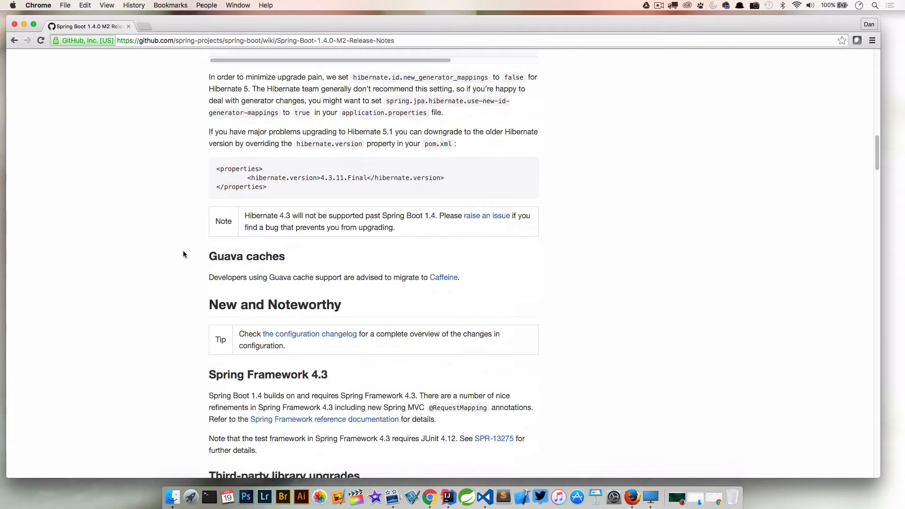
scroll("down", 3)
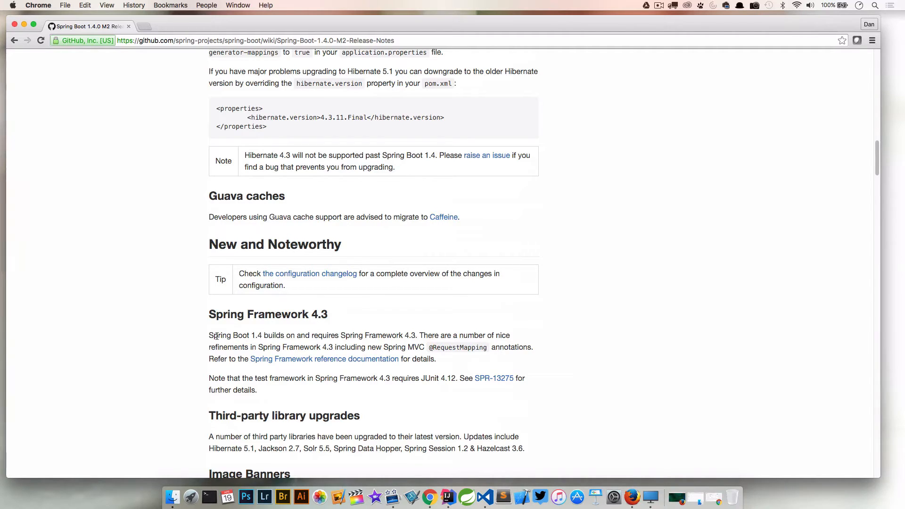
left_click(324, 358)
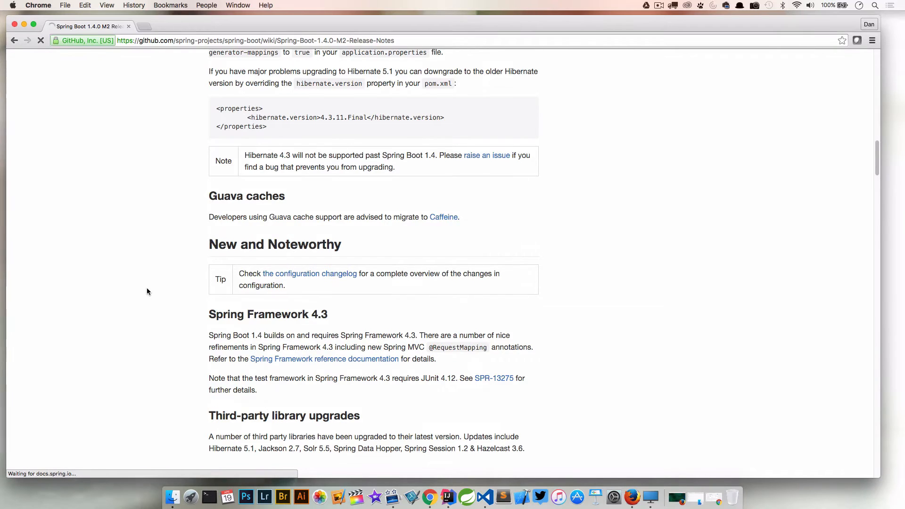
- Scroll the Spring Framework 4.3 new-features chapter down toward section 6.5 Web Improvements
left_click(325, 358)
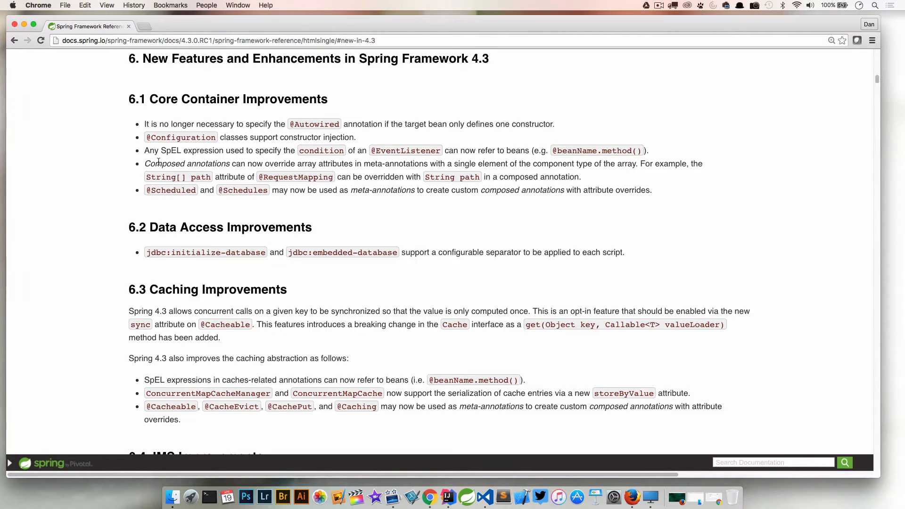
mouse_move(154, 162)
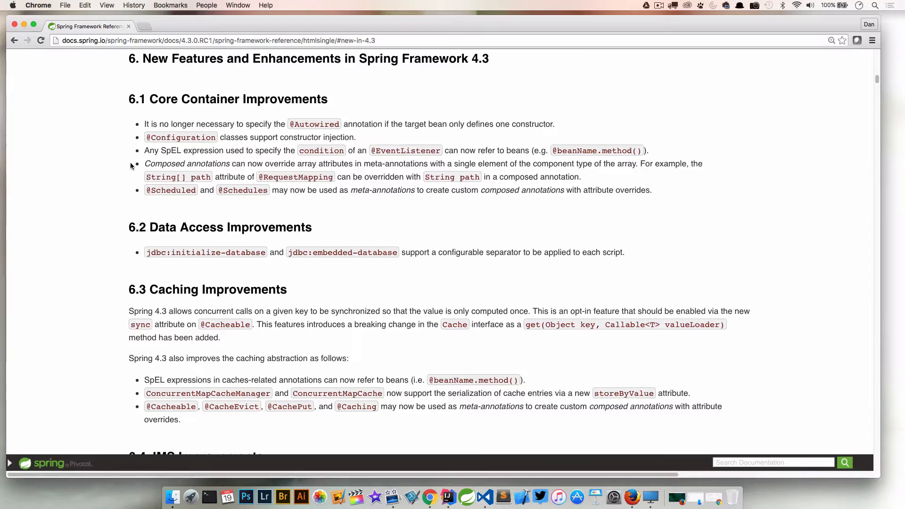
mouse_move(291, 216)
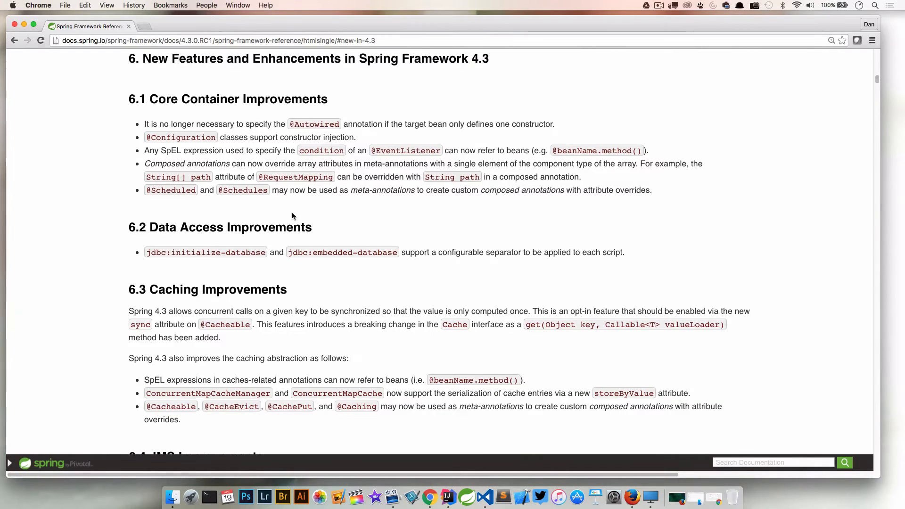
scroll("down", 3)
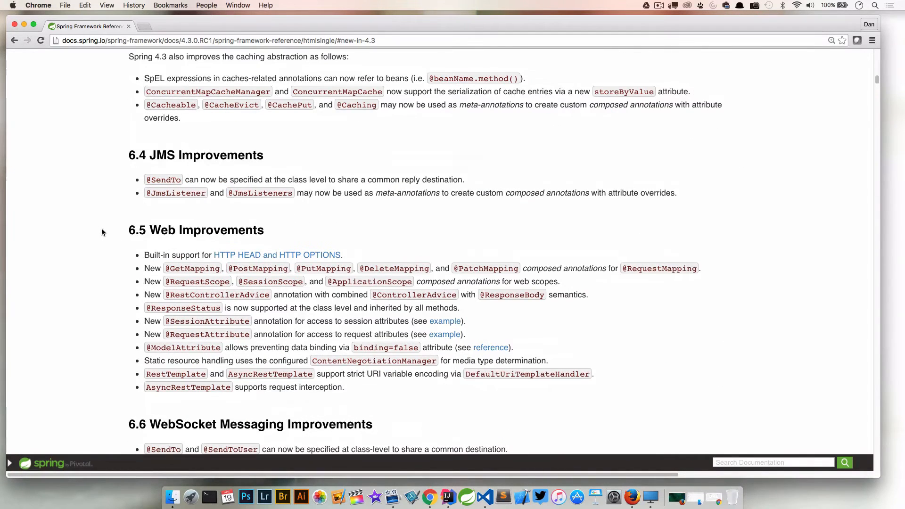
mouse_move(127, 267)
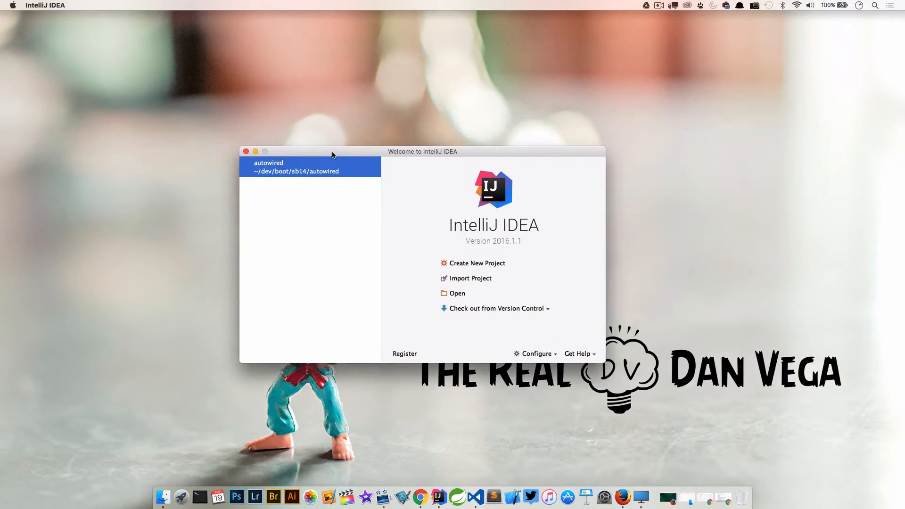
- Start a Spring Initializr project named requestmappings with group com.therealdanvega
left_click(477, 263)
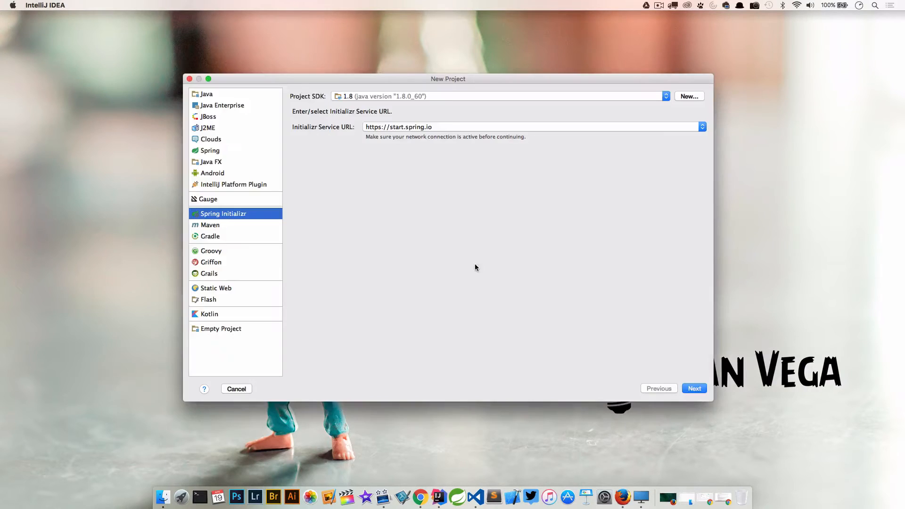
mouse_move(448, 263)
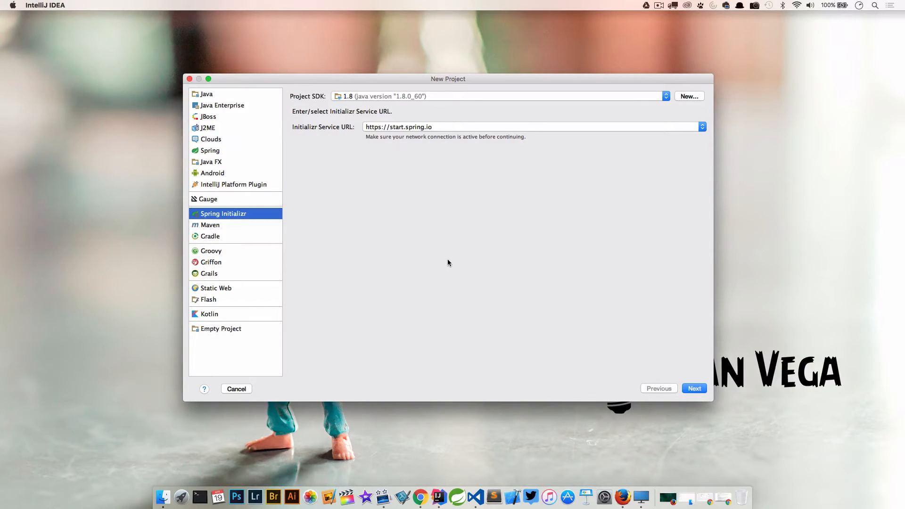
mouse_move(440, 259)
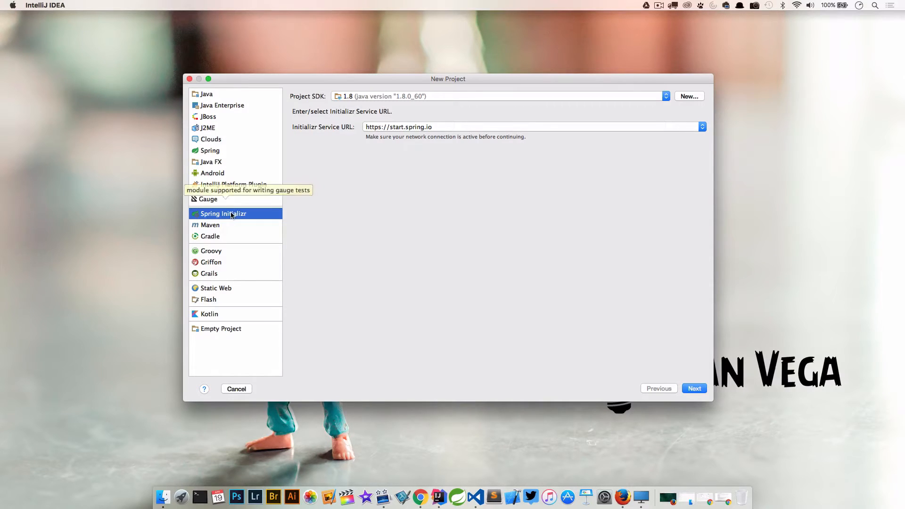
mouse_move(413, 131)
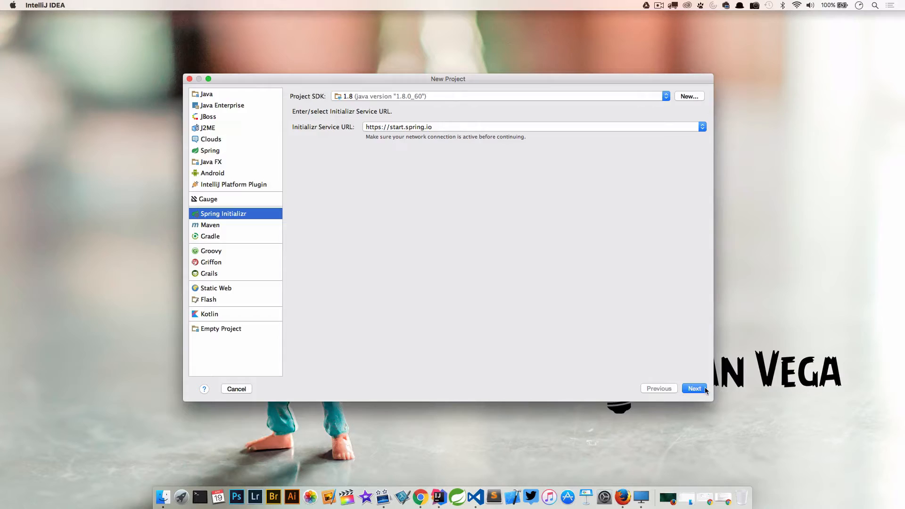
left_click(694, 389)
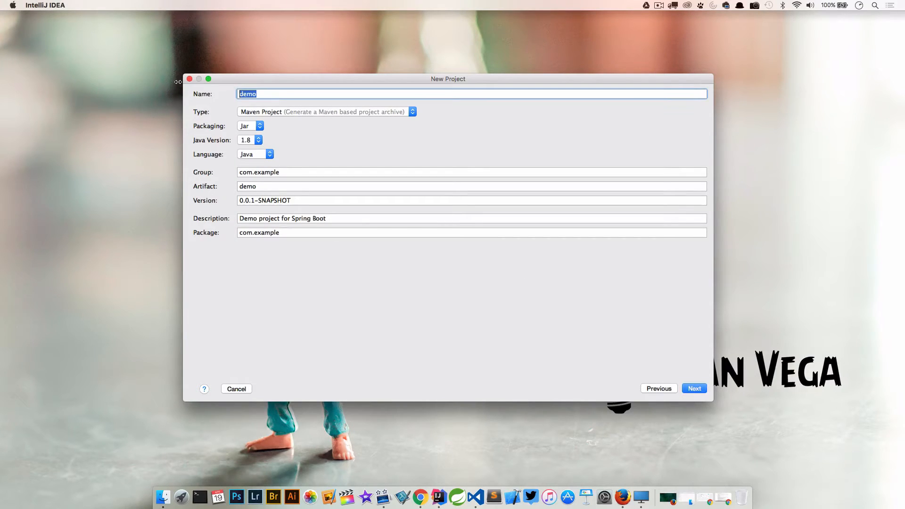
type("r")
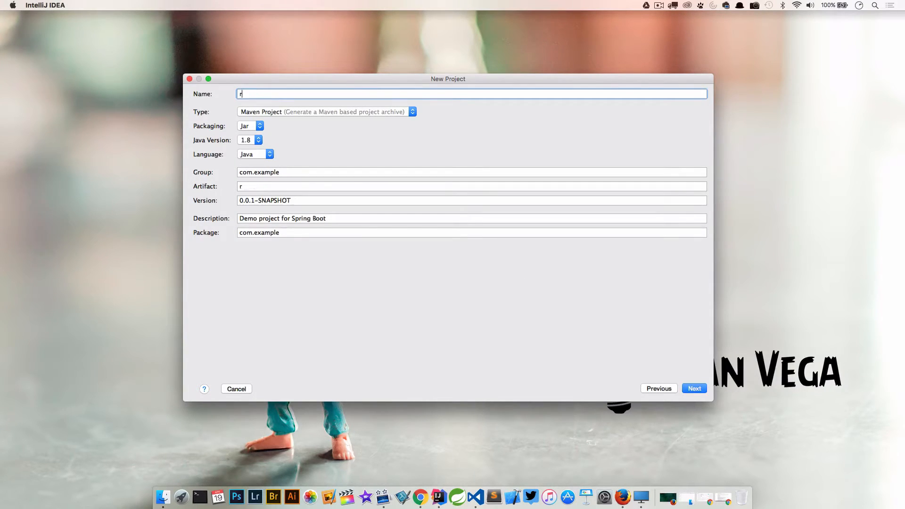
type("equestma")
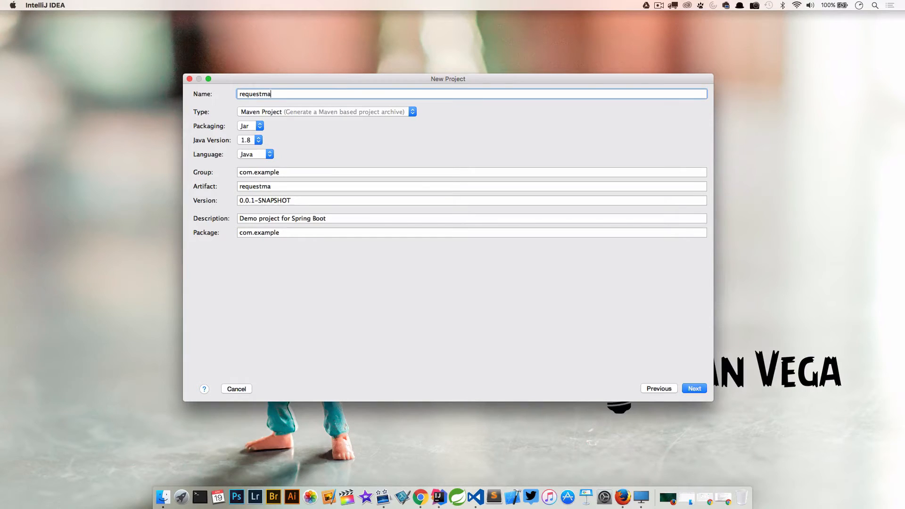
type("ppings")
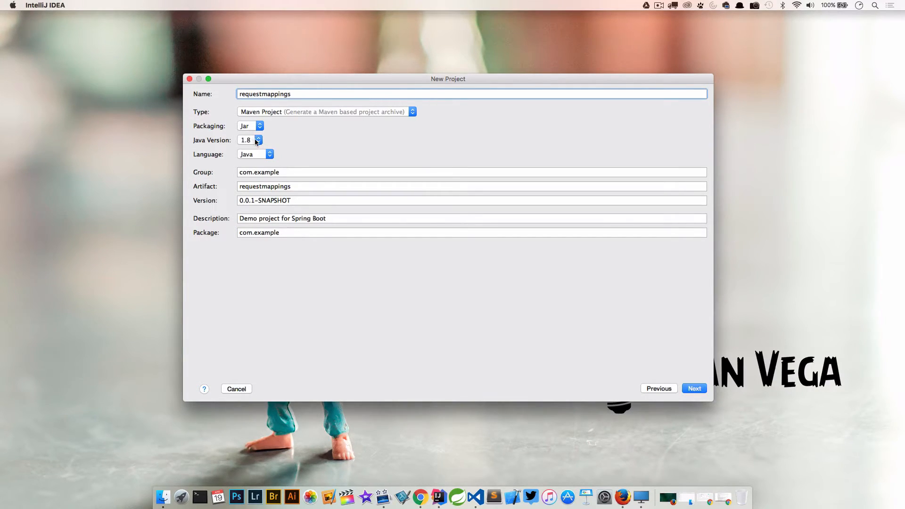
mouse_move(282, 168)
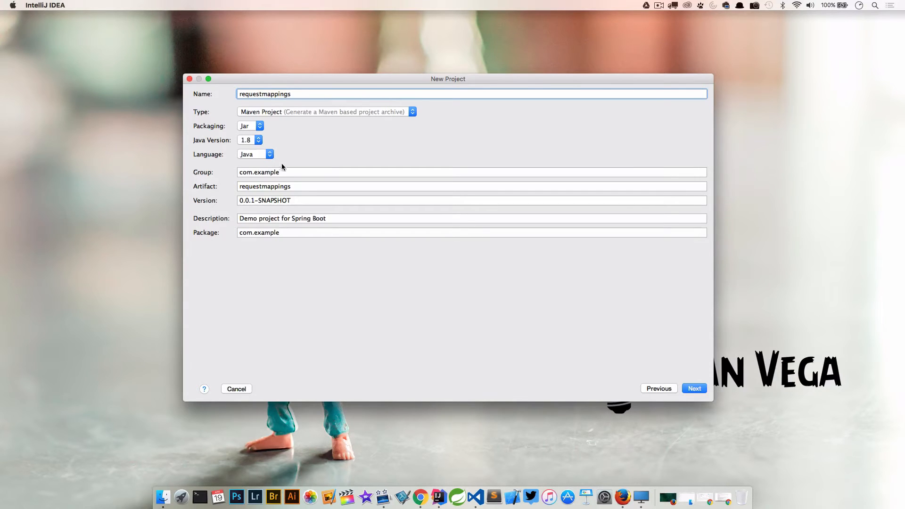
type("com.t")
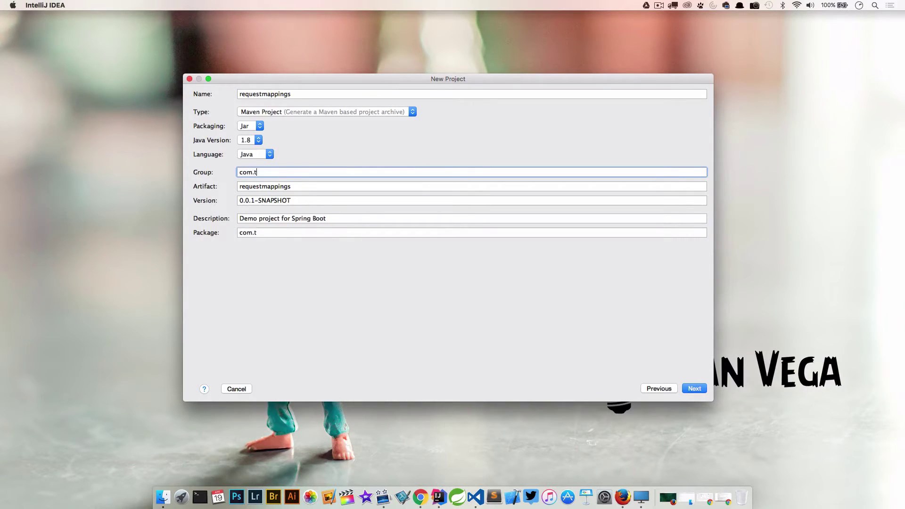
type("herealdanvega")
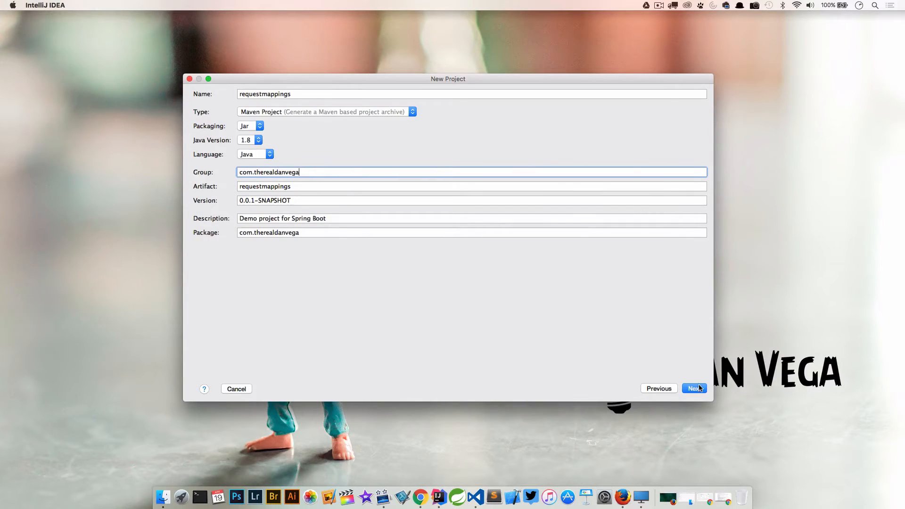
- Choose Spring Boot 1.4.0 M2 and finish creating the requestmappings project
left_click(694, 388)
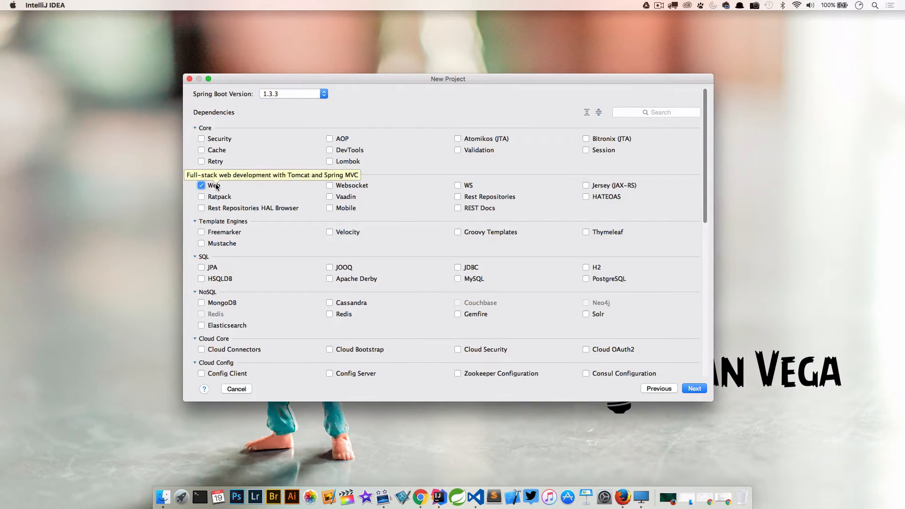
mouse_move(380, 119)
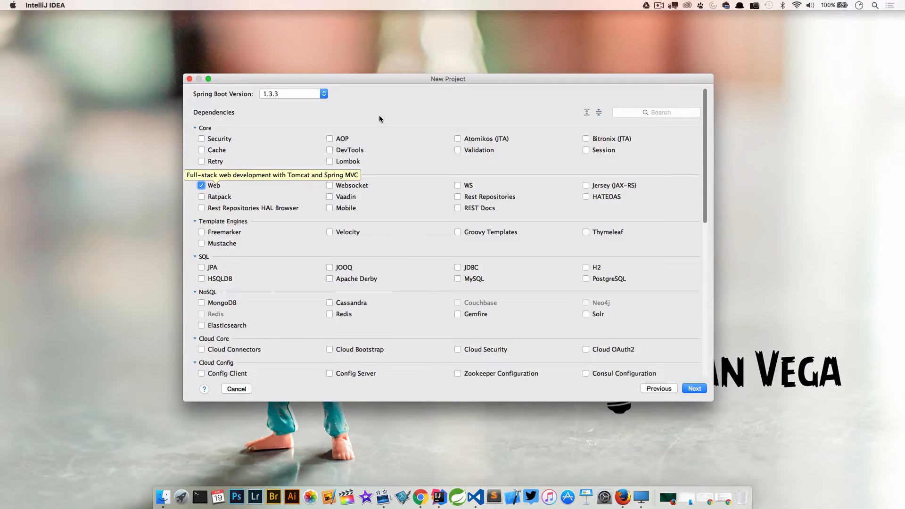
mouse_move(308, 173)
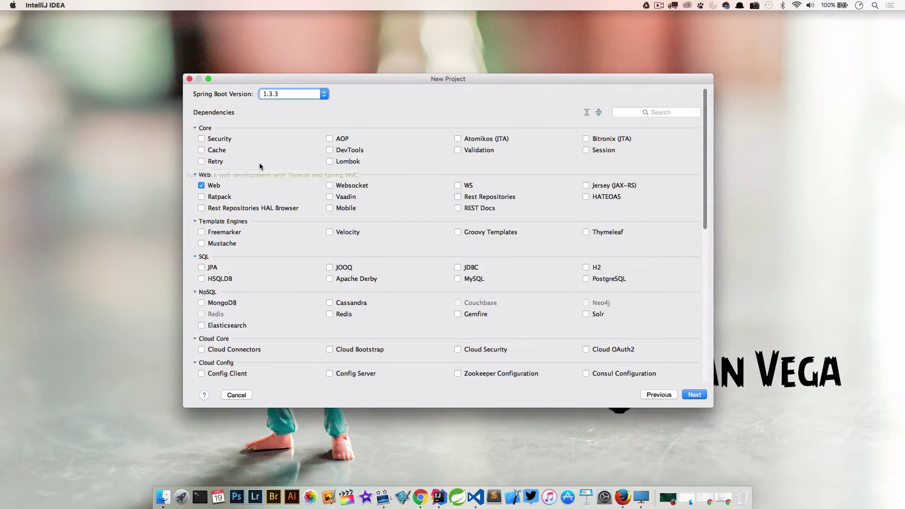
mouse_move(291, 102)
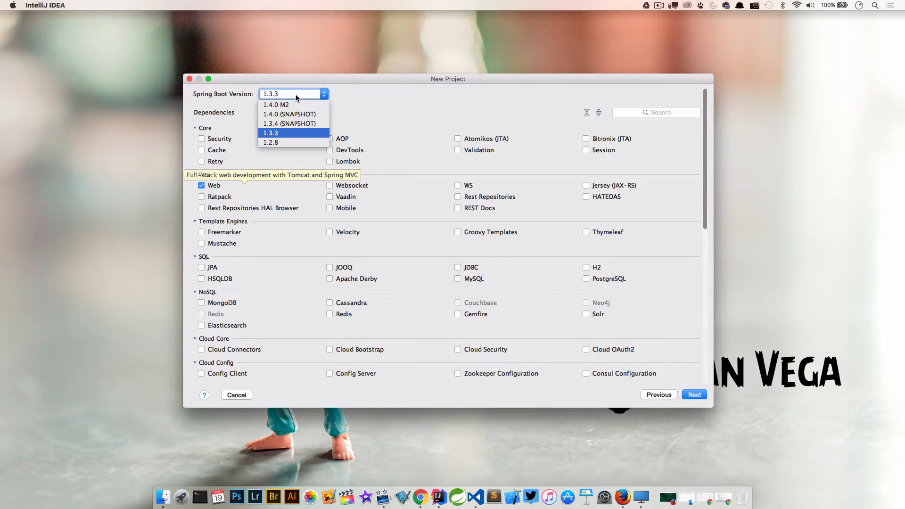
mouse_move(275, 105)
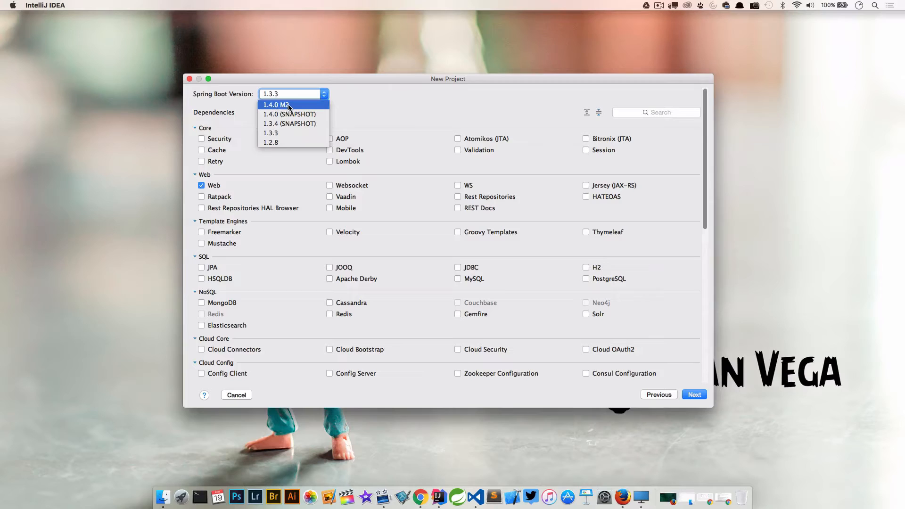
left_click(275, 105)
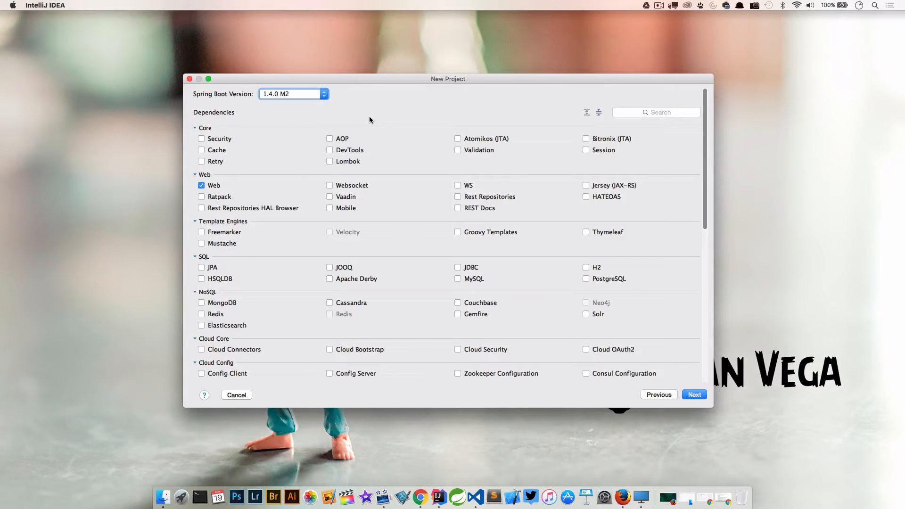
mouse_move(506, 131)
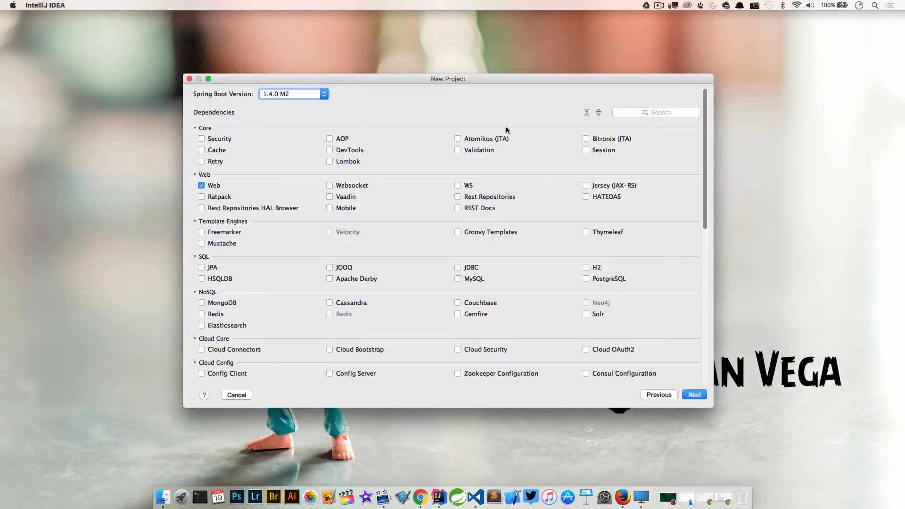
left_click(694, 394)
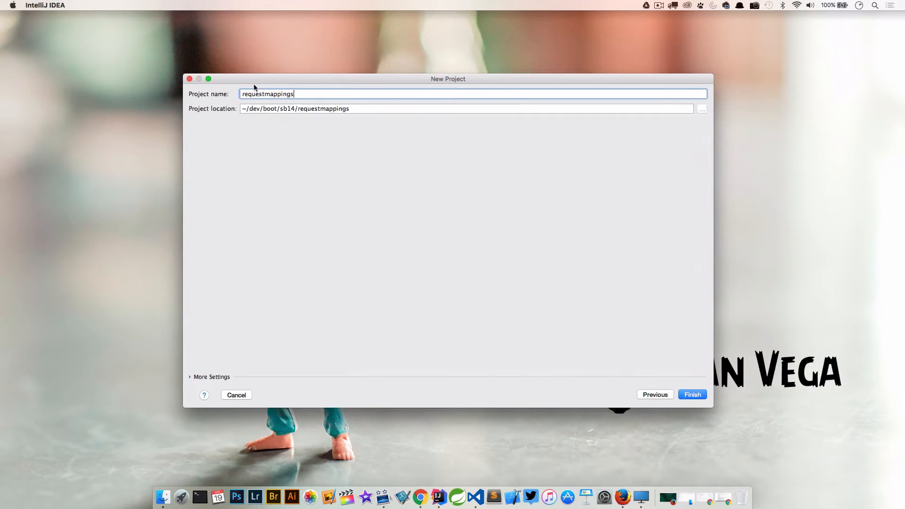
mouse_move(368, 108)
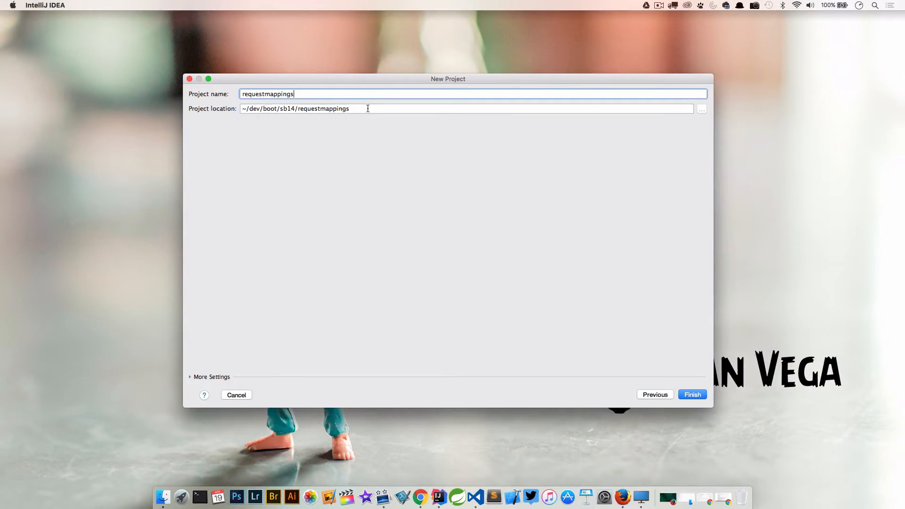
mouse_move(652, 362)
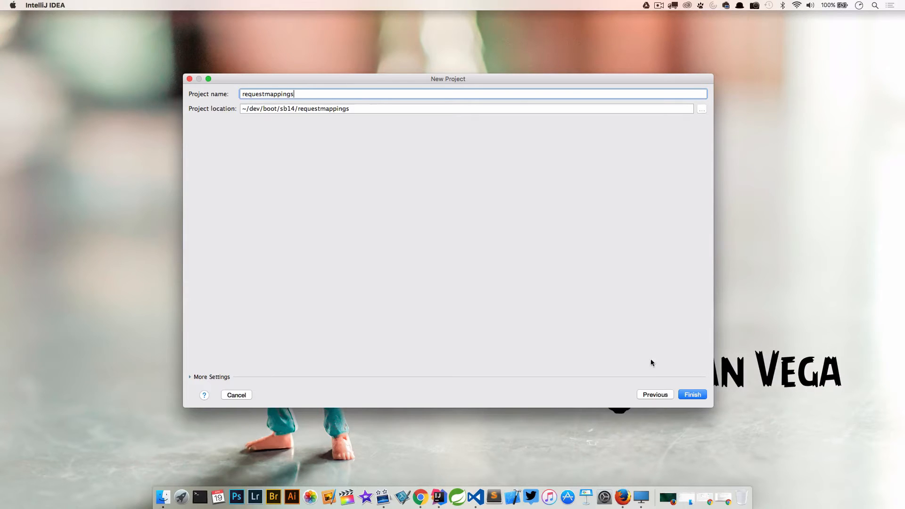
left_click(692, 395)
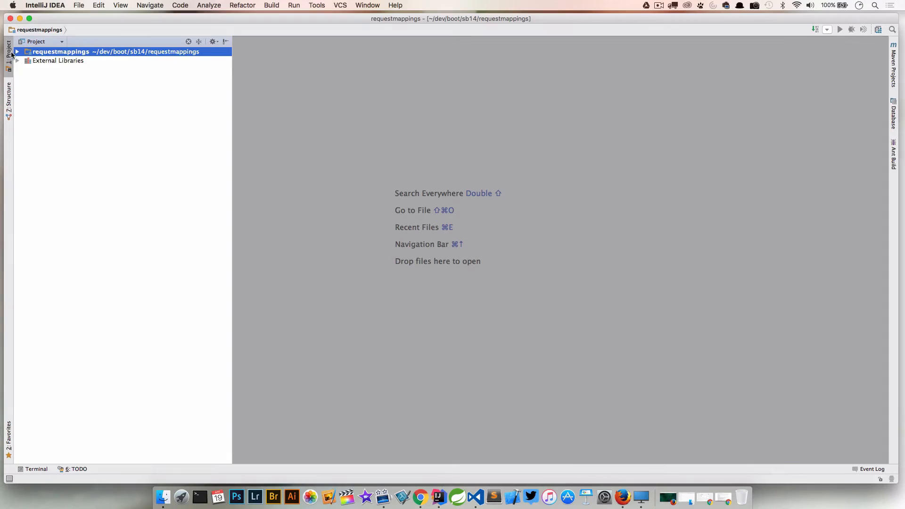
- Expand the project source tree and open the RequestmappingsApplication class
left_click(17, 51)
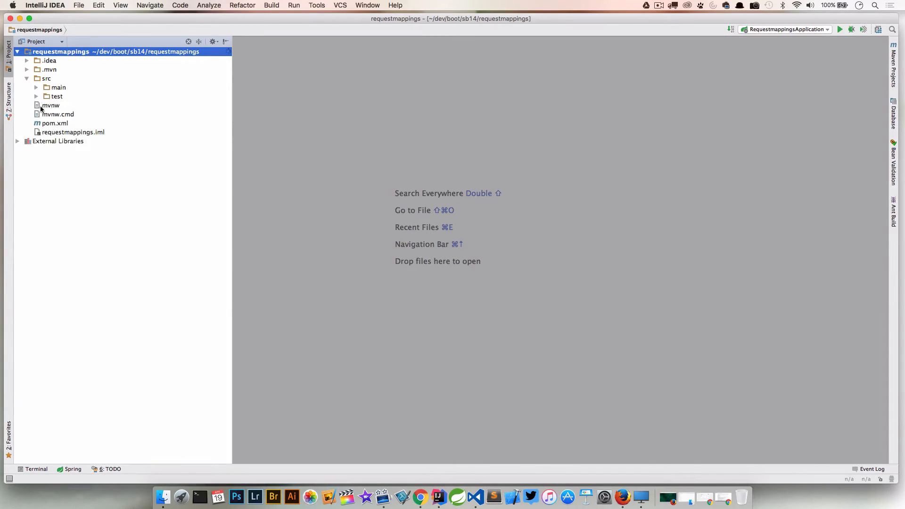
left_click(58, 87)
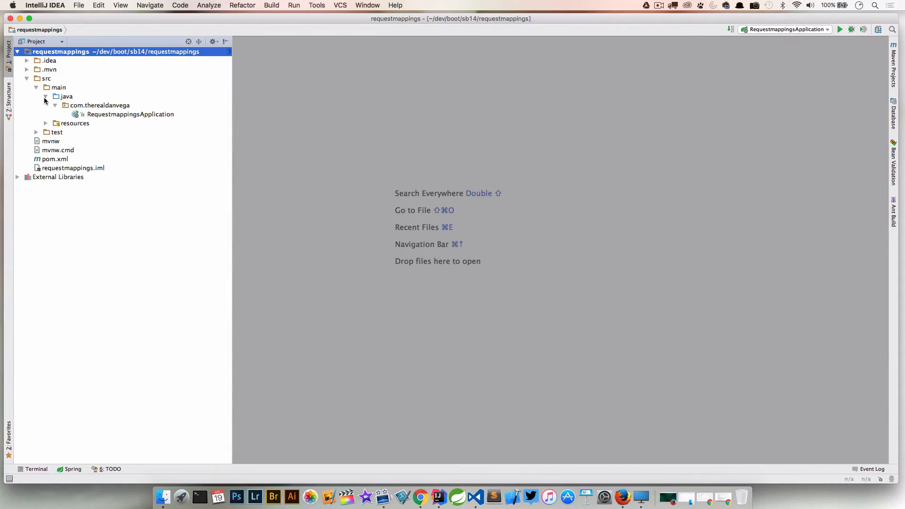
left_click(130, 113)
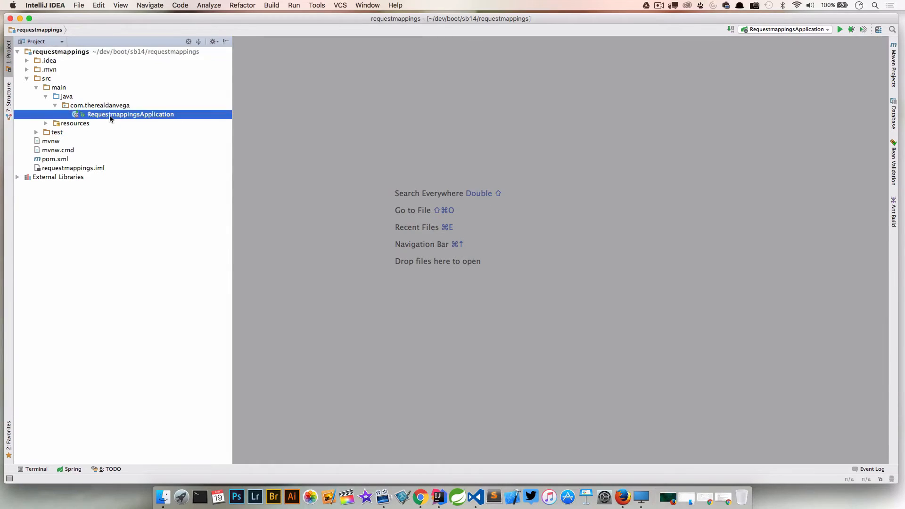
double_click(130, 114)
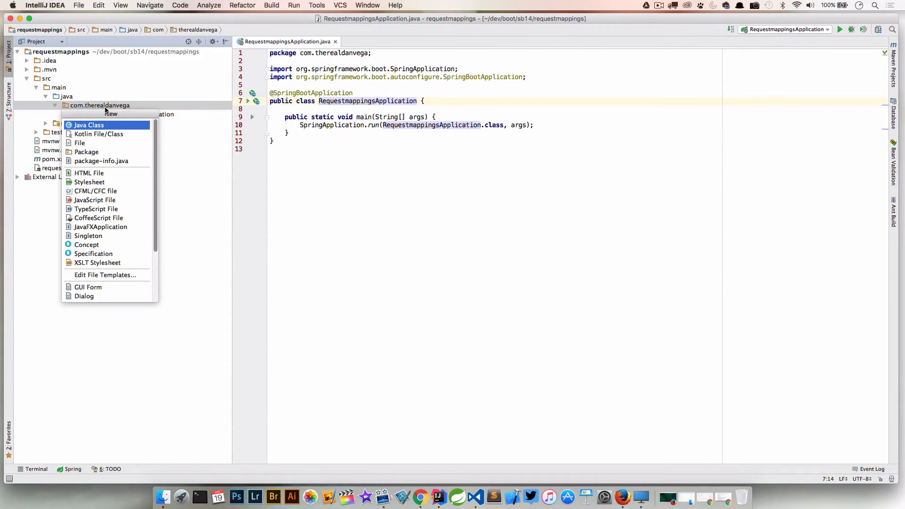
- Add domain, controller and service packages under com.therealdanvega
left_click(87, 152)
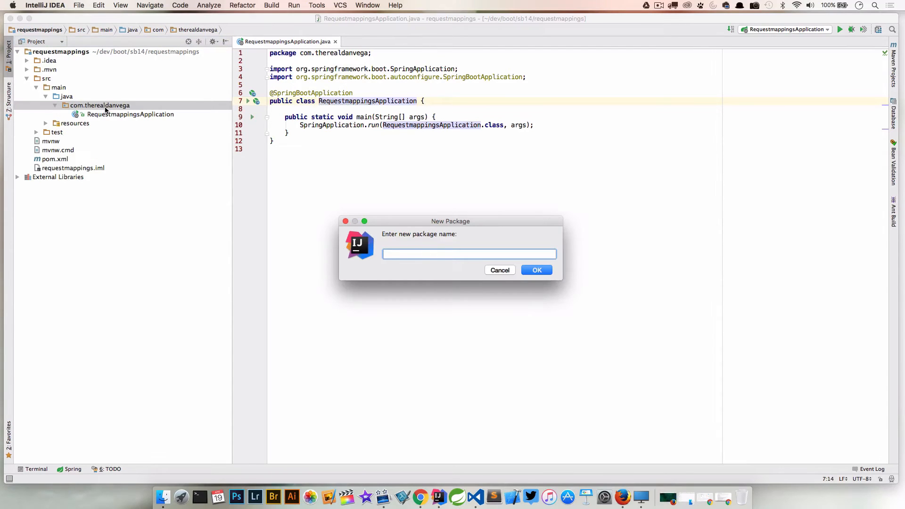
left_click(535, 270)
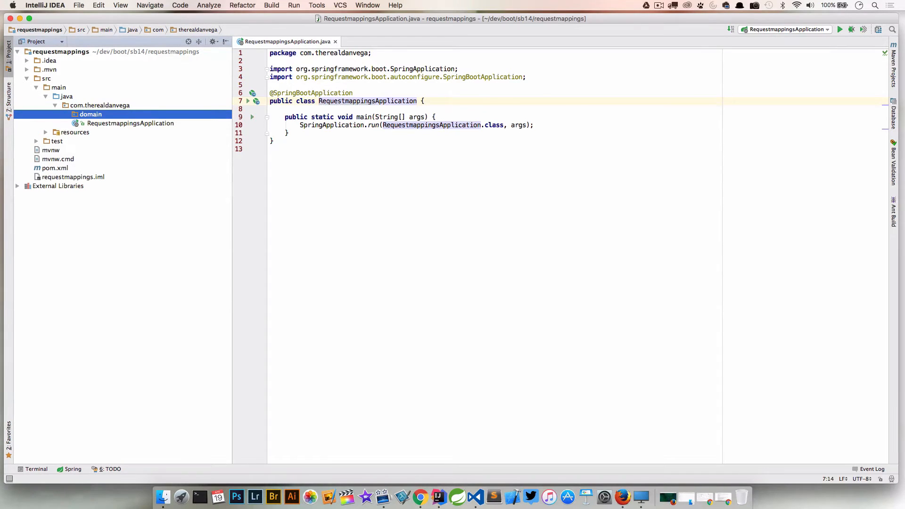
right_click(90, 114)
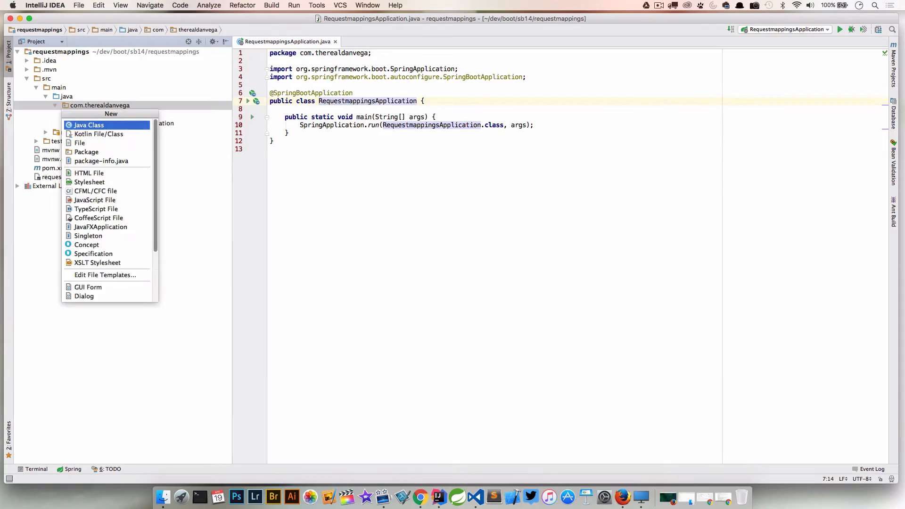
left_click(87, 152)
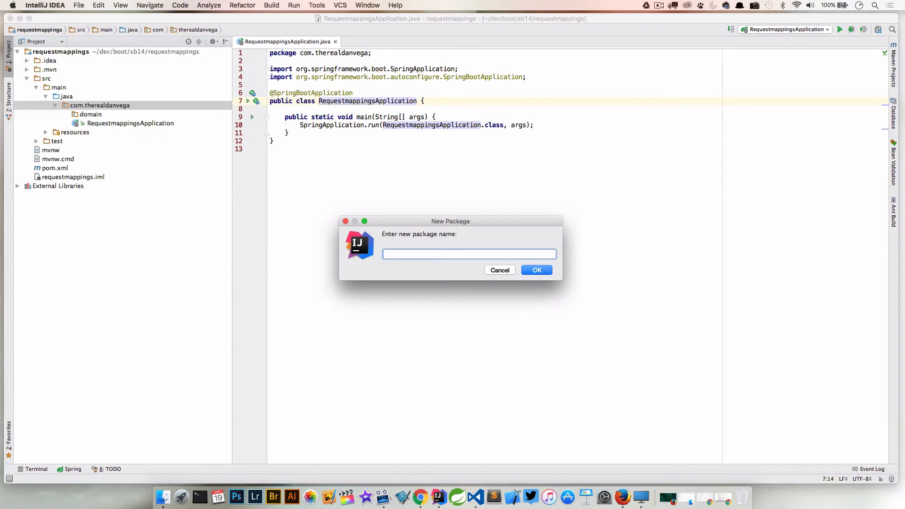
type("control")
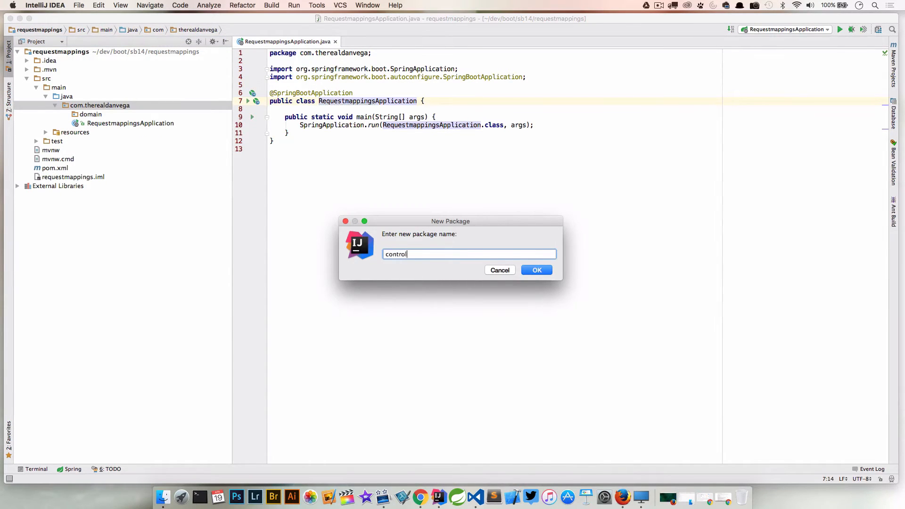
left_click(535, 270)
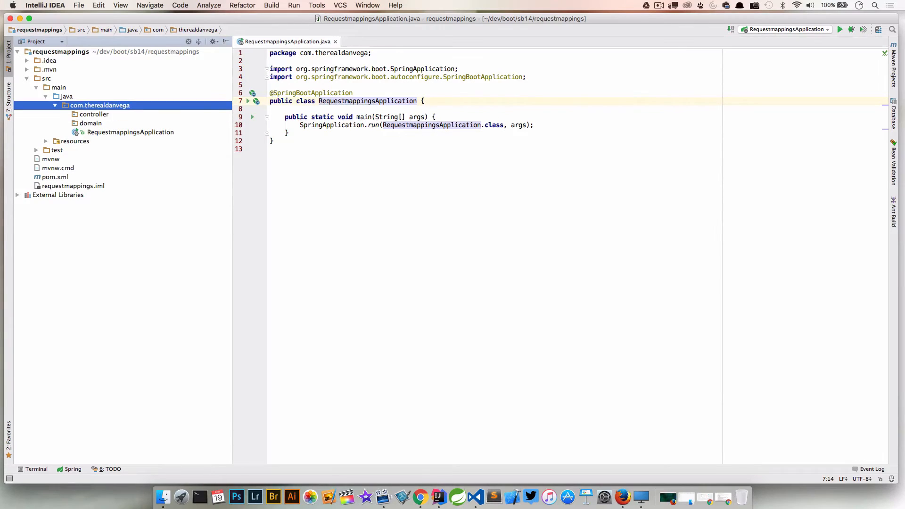
type("p")
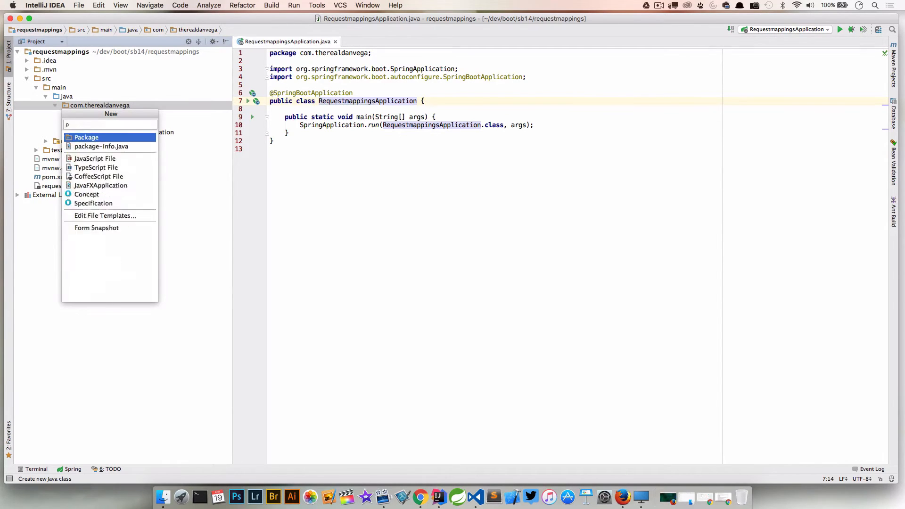
left_click(86, 137)
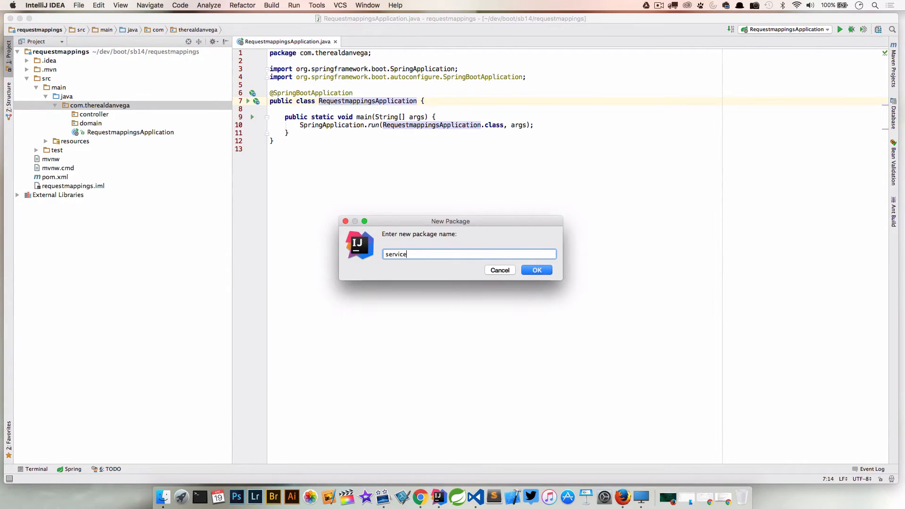
left_click(536, 270)
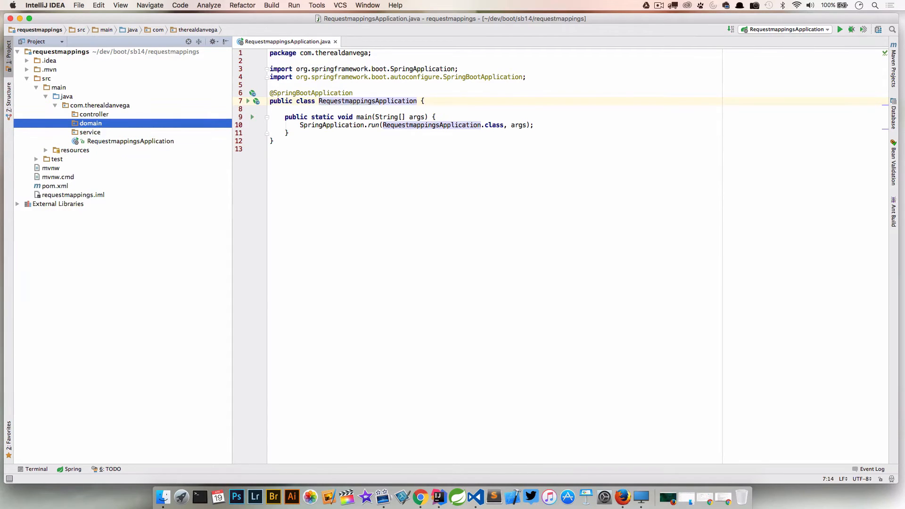
left_click(90, 123)
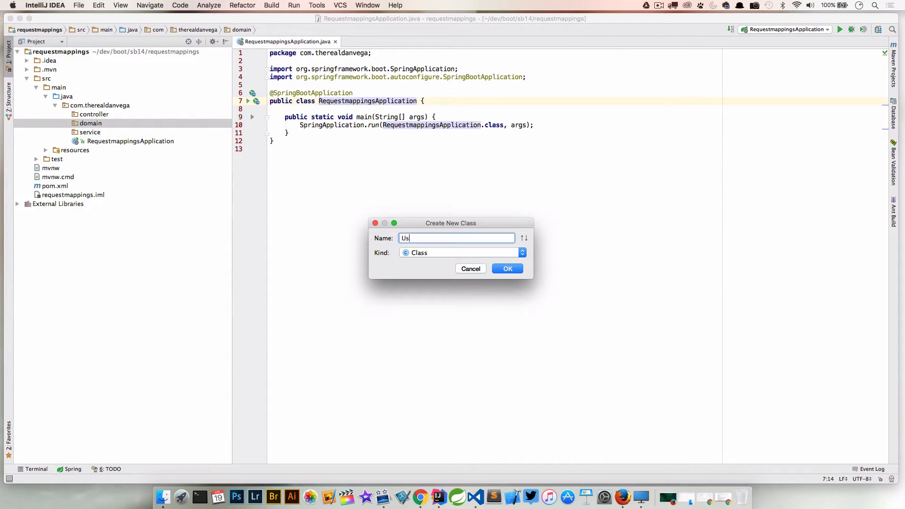
- Create the User class with Long id and String first, last and email fields, then close it
left_click(507, 268)
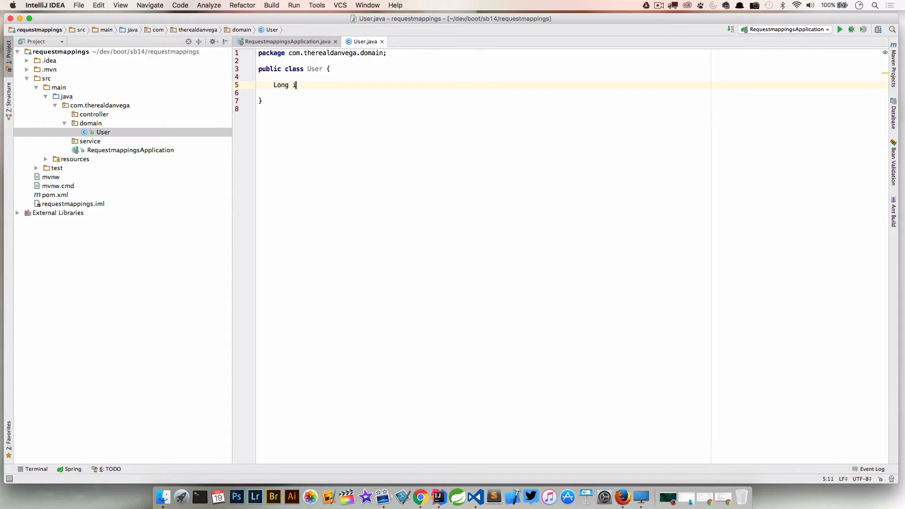
type("d;")
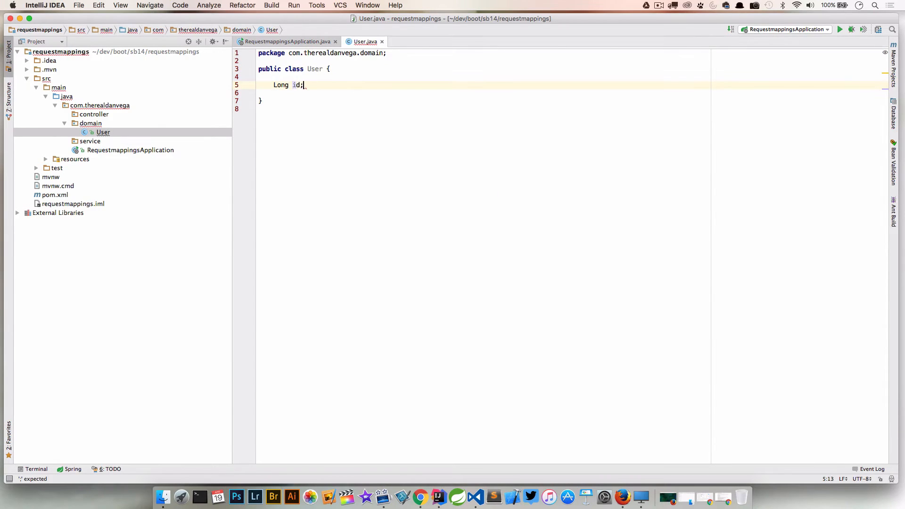
type("String ifrs")
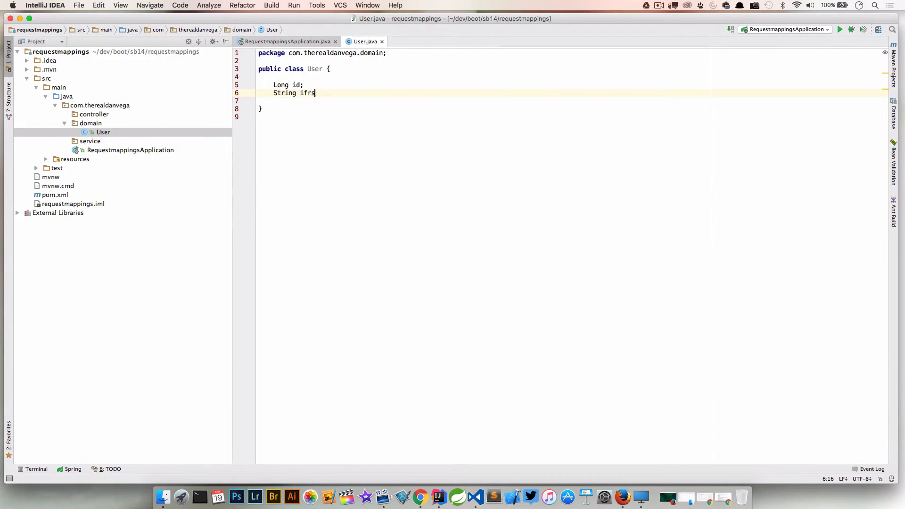
type("first,last")
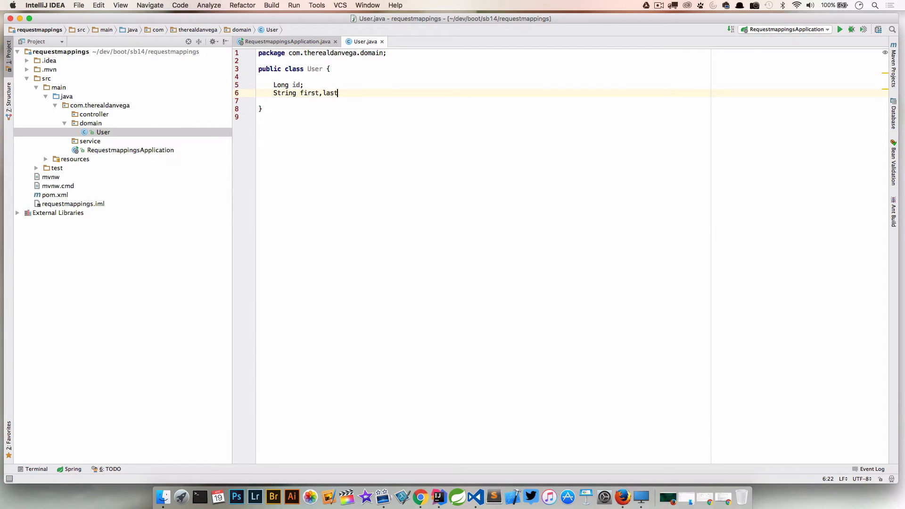
type(",email;")
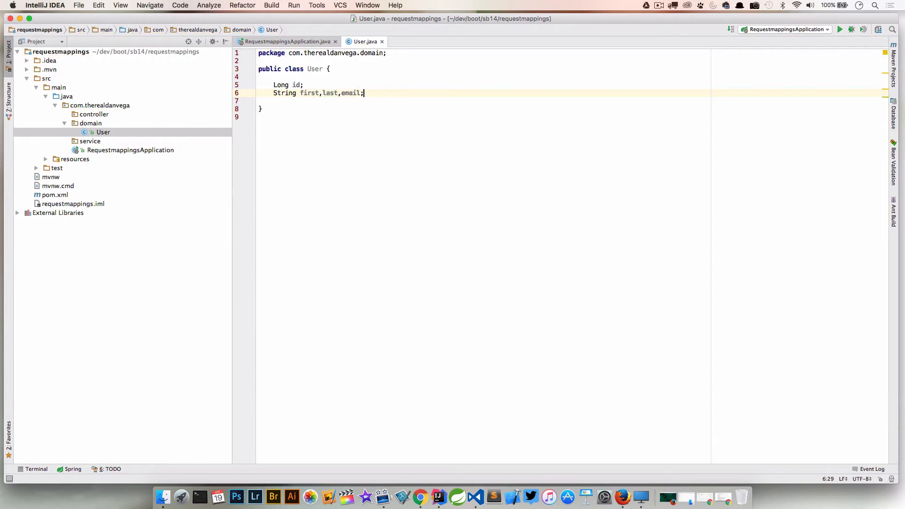
left_click(286, 41)
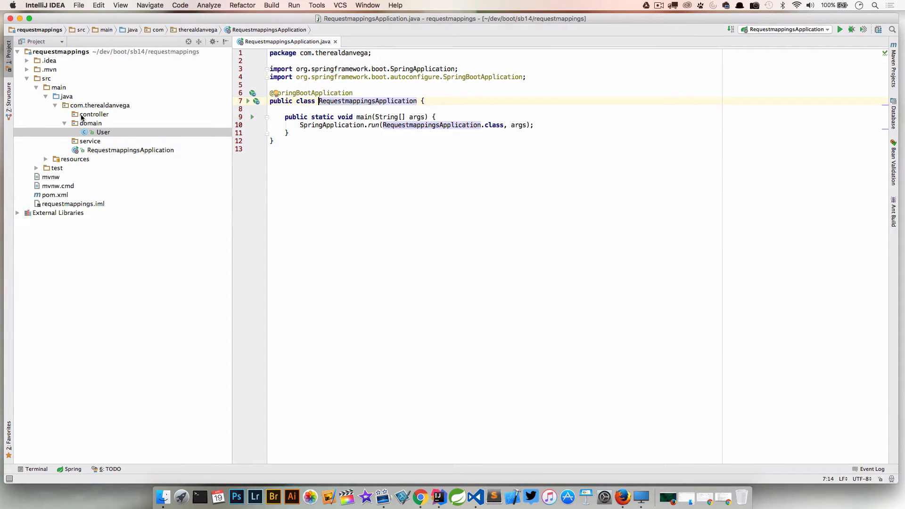
right_click(94, 113)
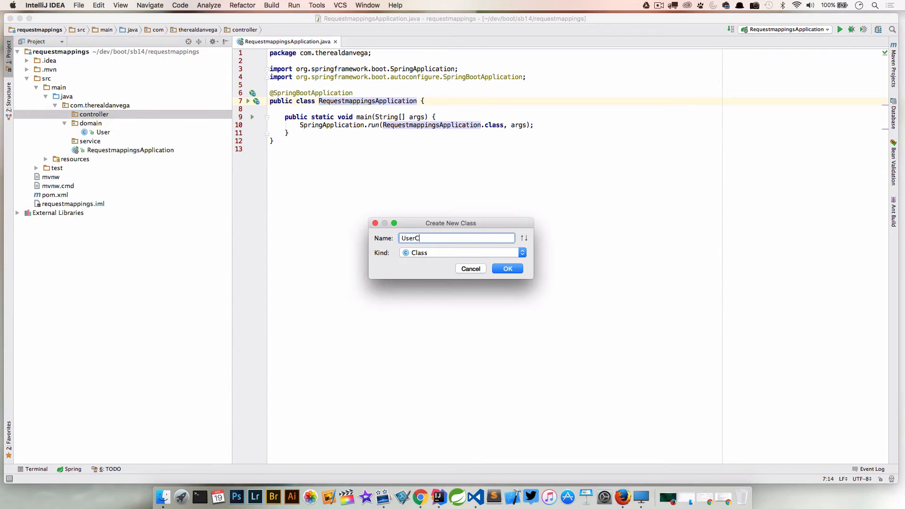
left_click(507, 269)
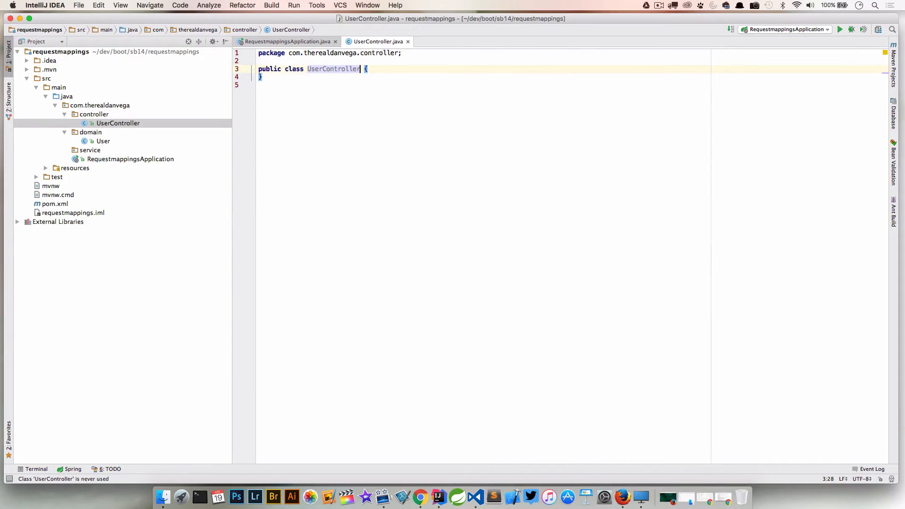
type("@RestController")
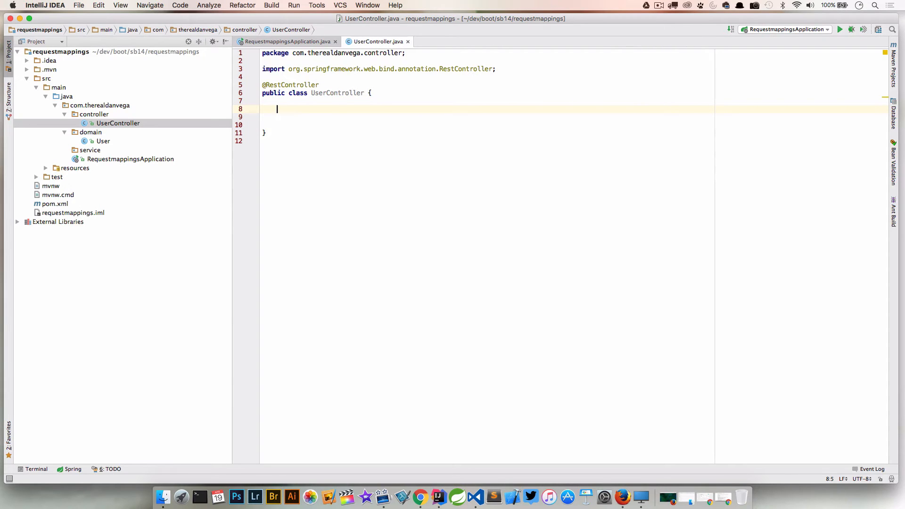
- Declare a private UserService field and a constructor setting this.userService from its argument
type("private UserService userService;")
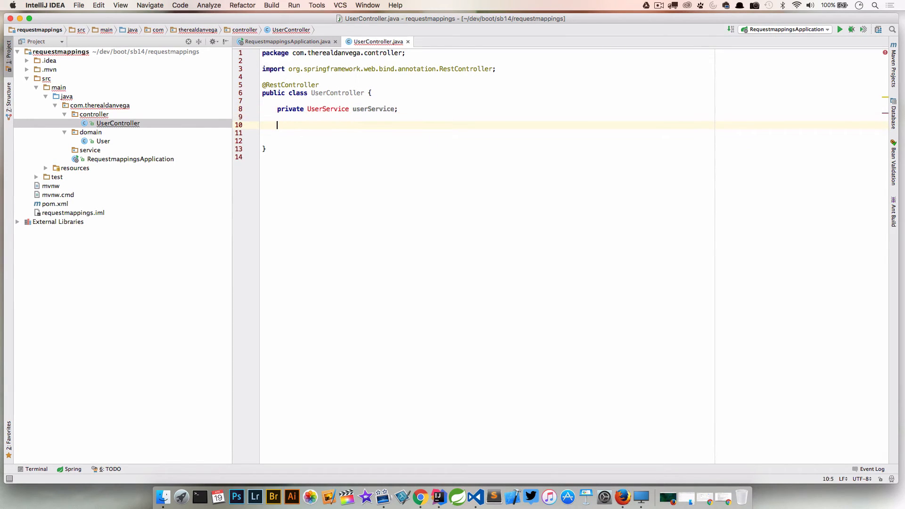
type("public Hel")
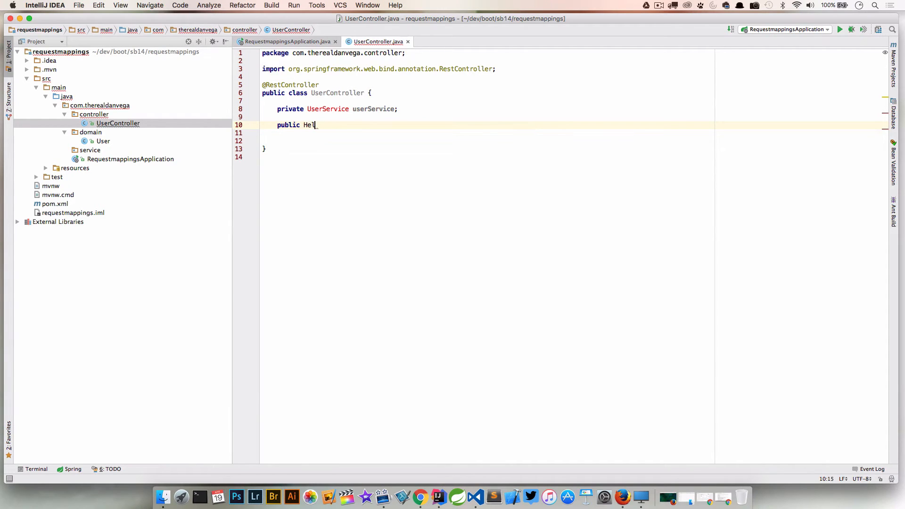
type("UserController(")
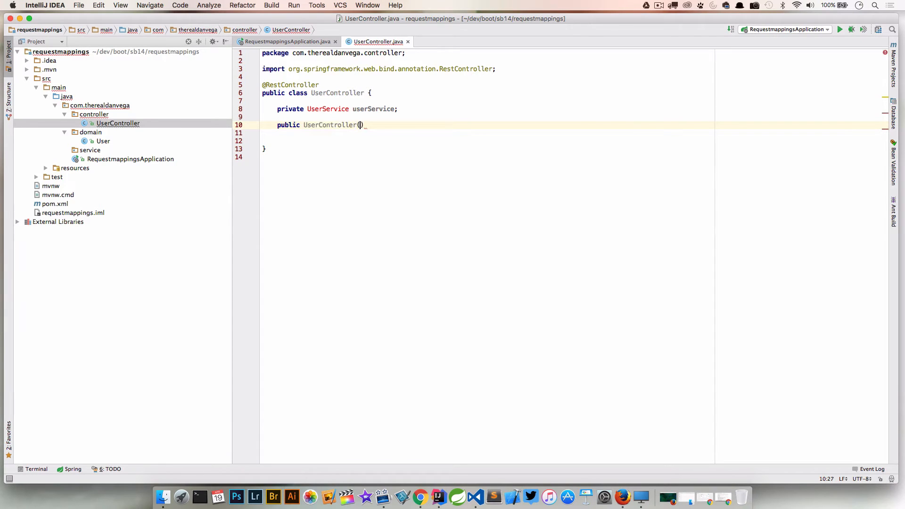
type("UserService userService")
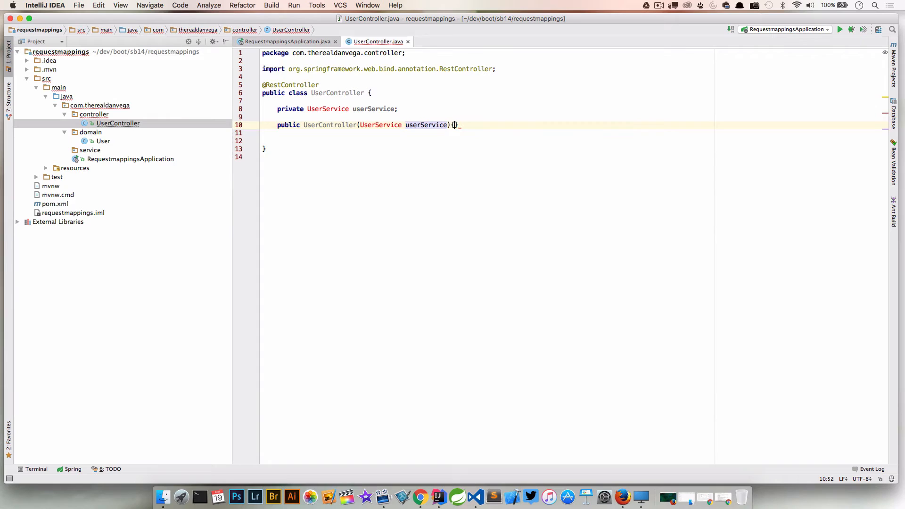
type("this.")
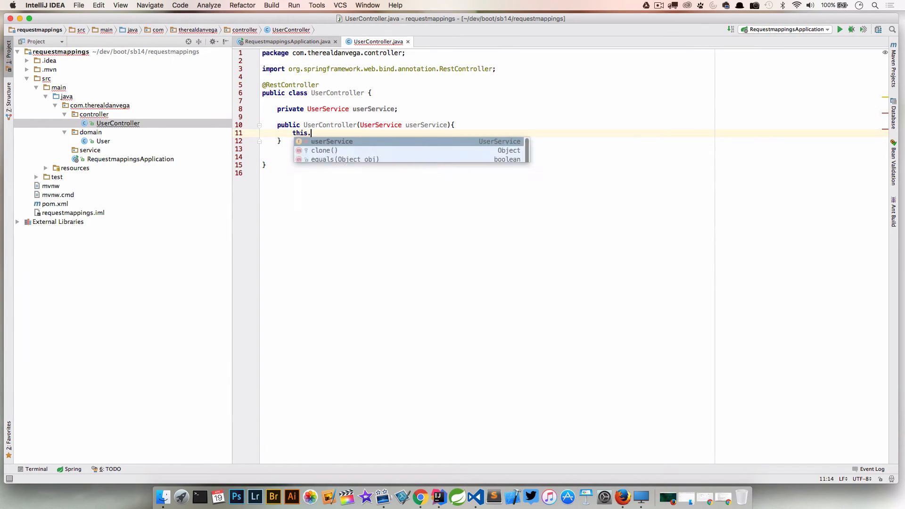
type("userService = u")
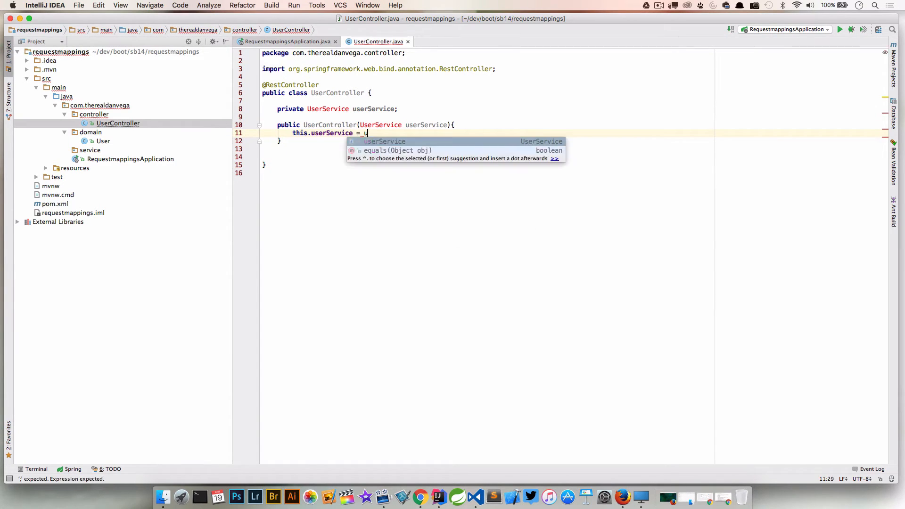
key("Enter")
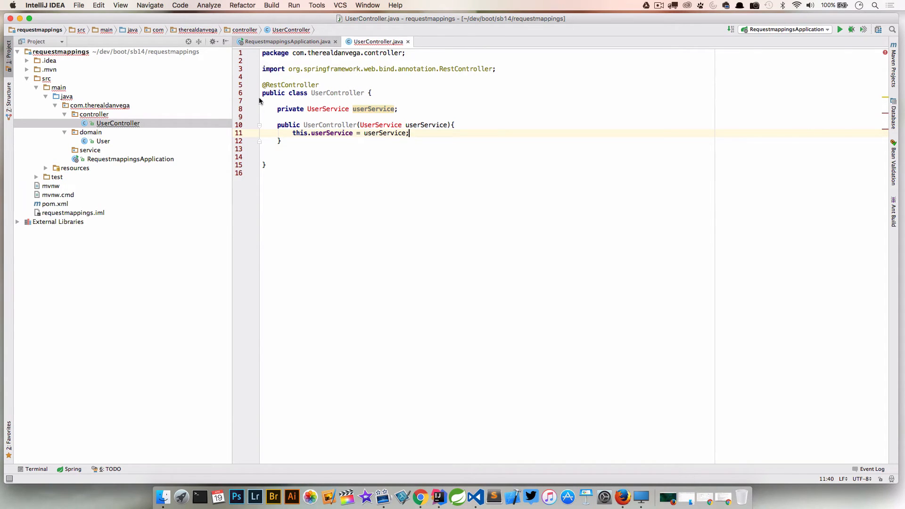
left_click(326, 108)
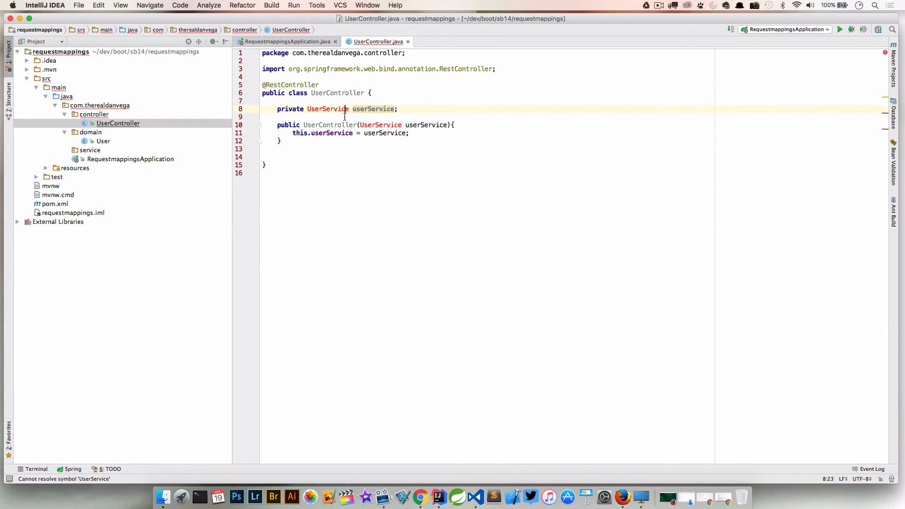
left_click(268, 109)
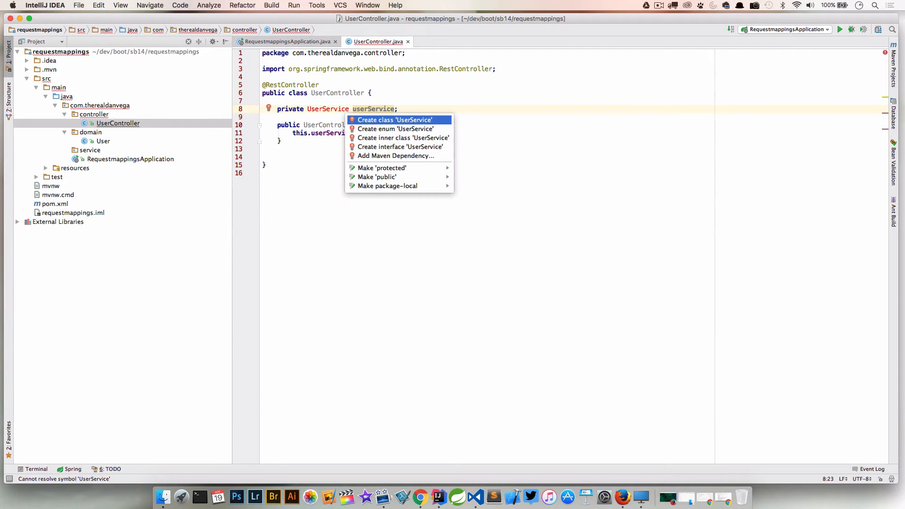
left_click(394, 119)
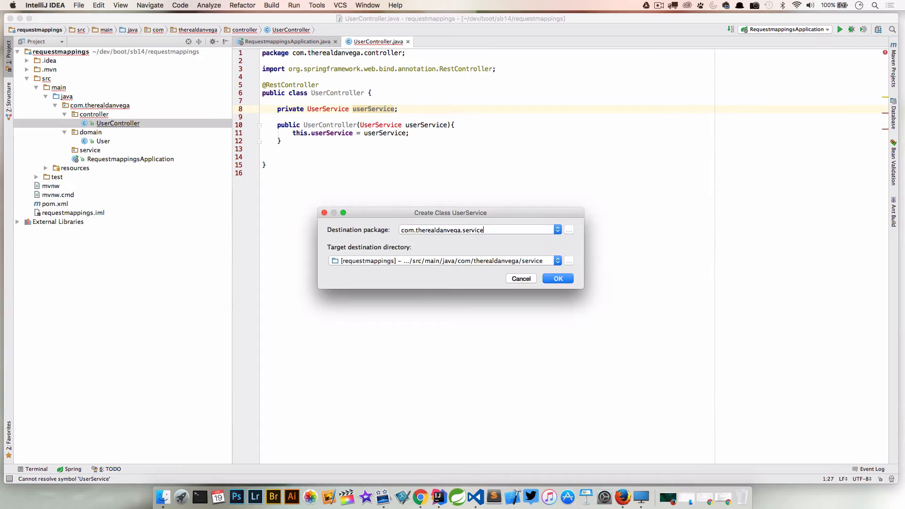
left_click(558, 278)
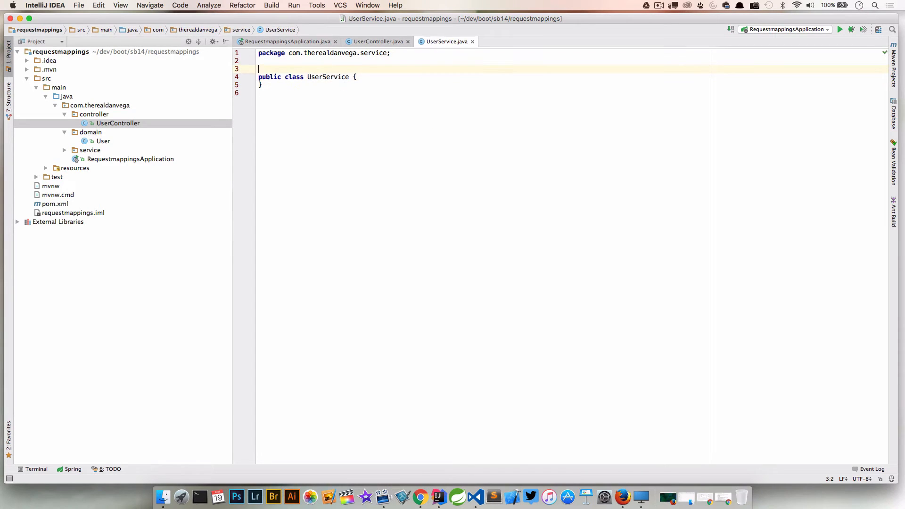
type("@Servie")
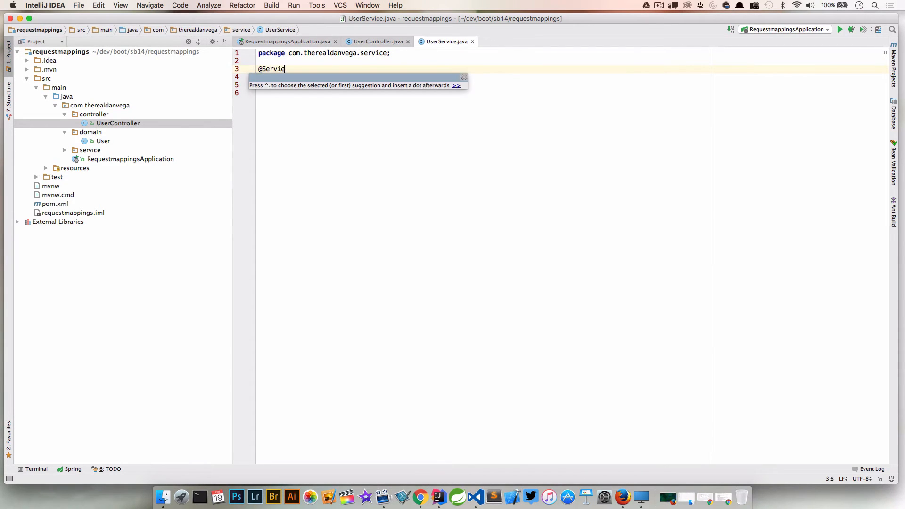
type("c")
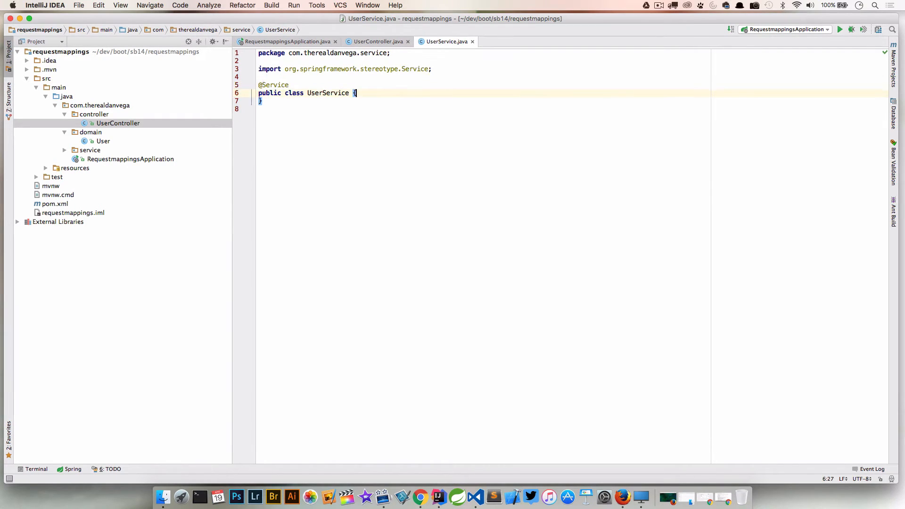
key("enter")
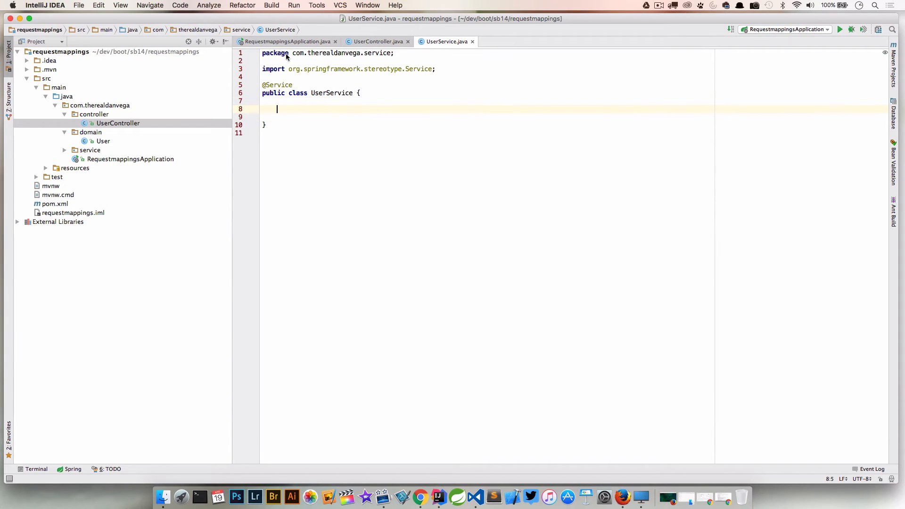
left_click(376, 42)
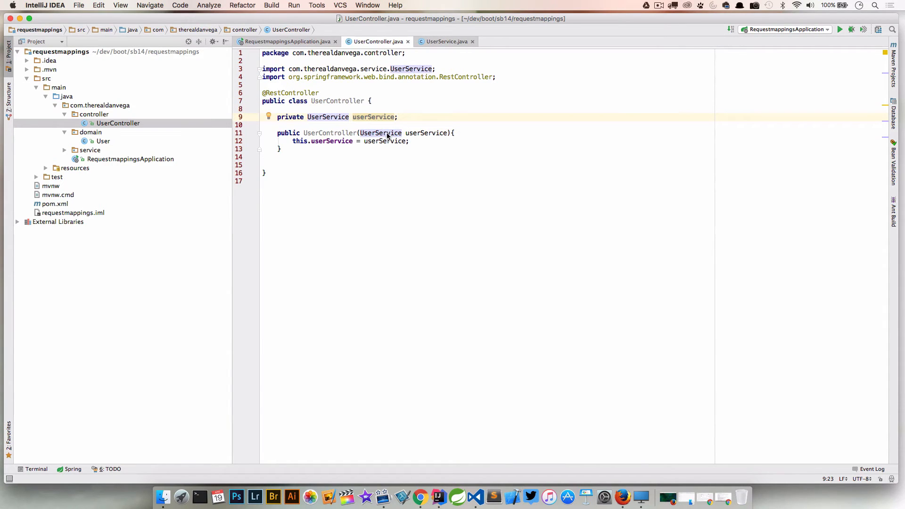
mouse_move(385, 141)
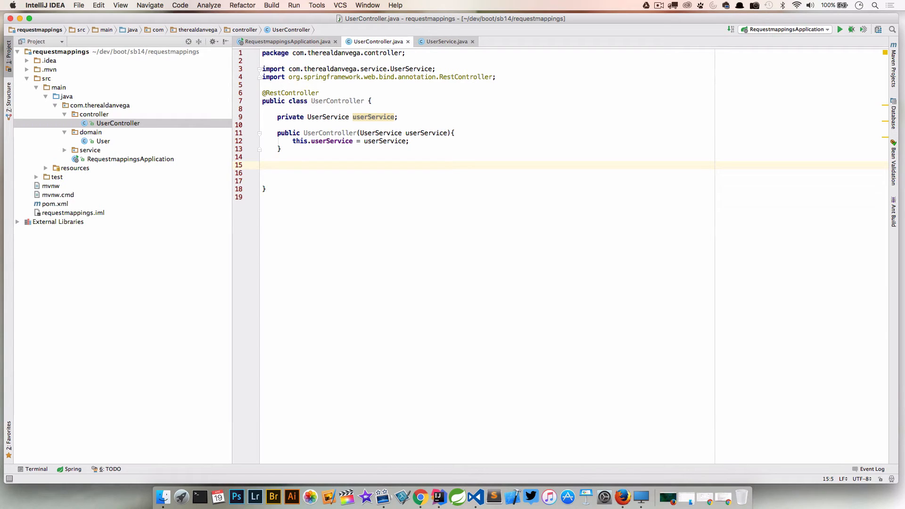
- Type @R on a new line below the constructor to start an endpoint annotation
type("@R")
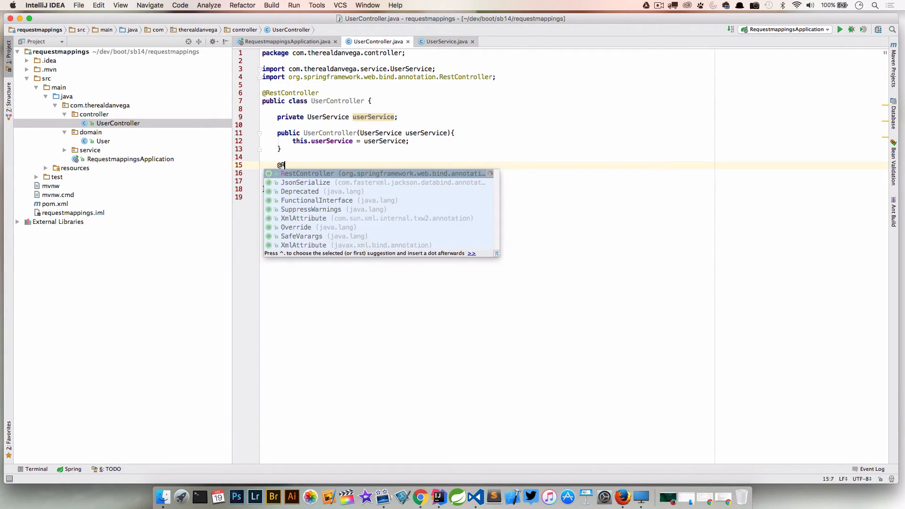
type("equestMapping( path")
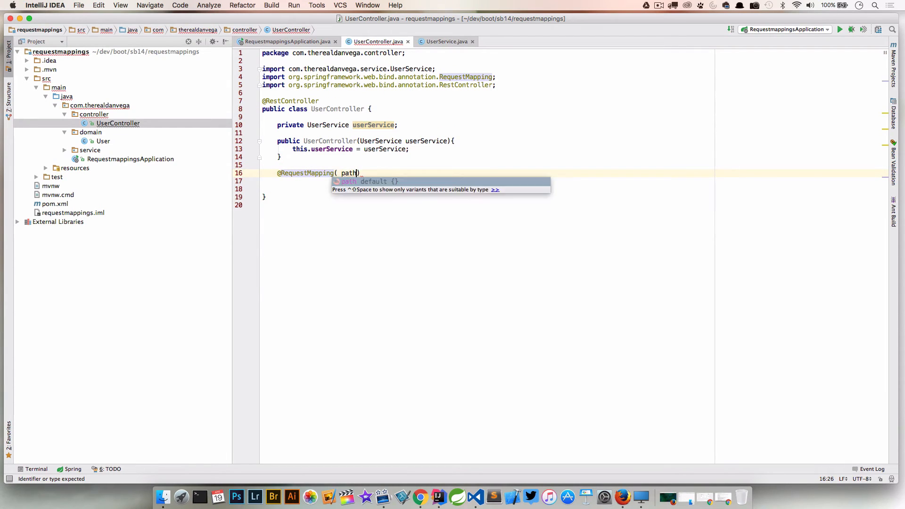
type("= \"/users\"")
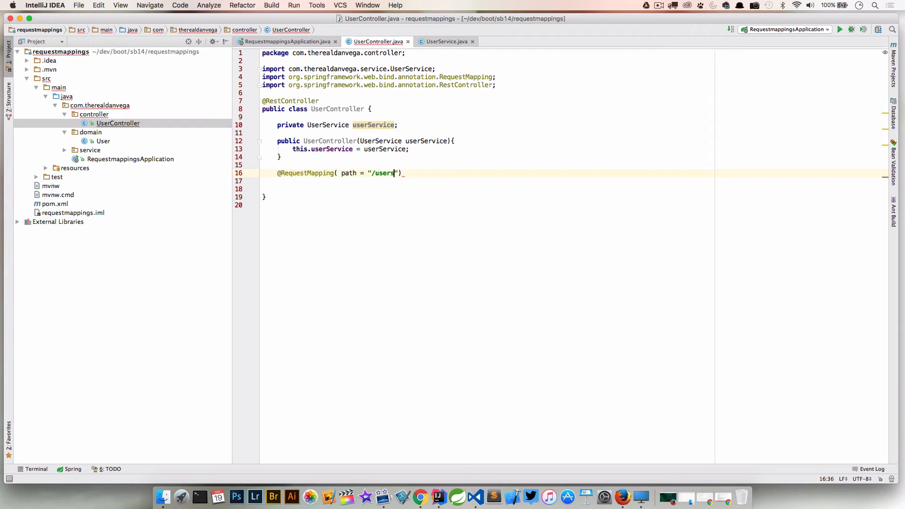
type("/{id}")
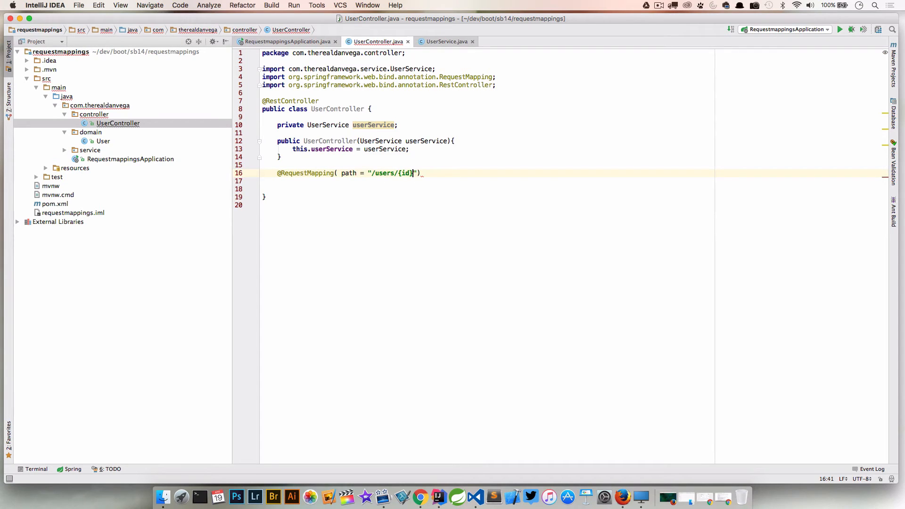
type(", method = Requ")
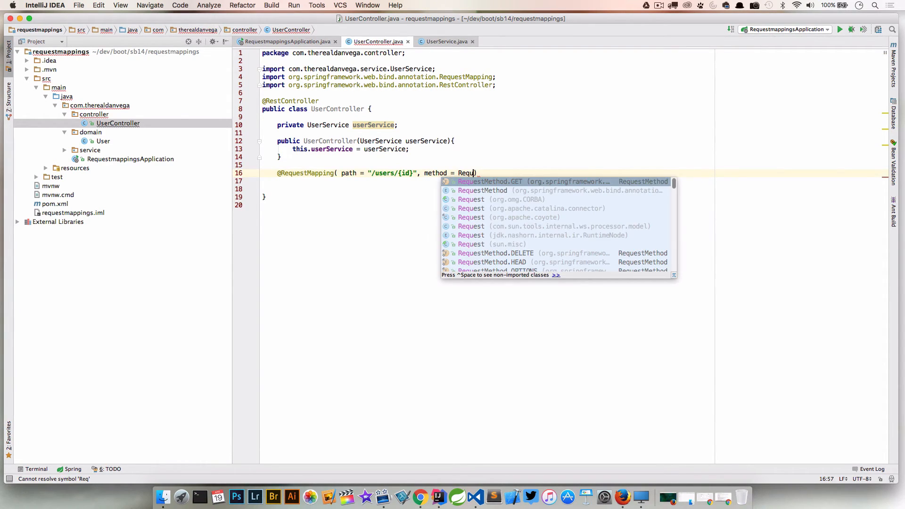
left_click(489, 181)
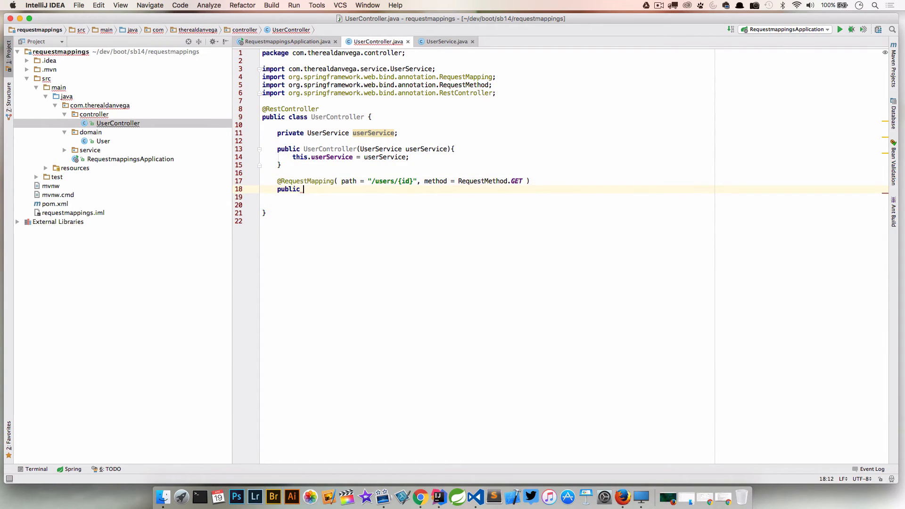
type("User")
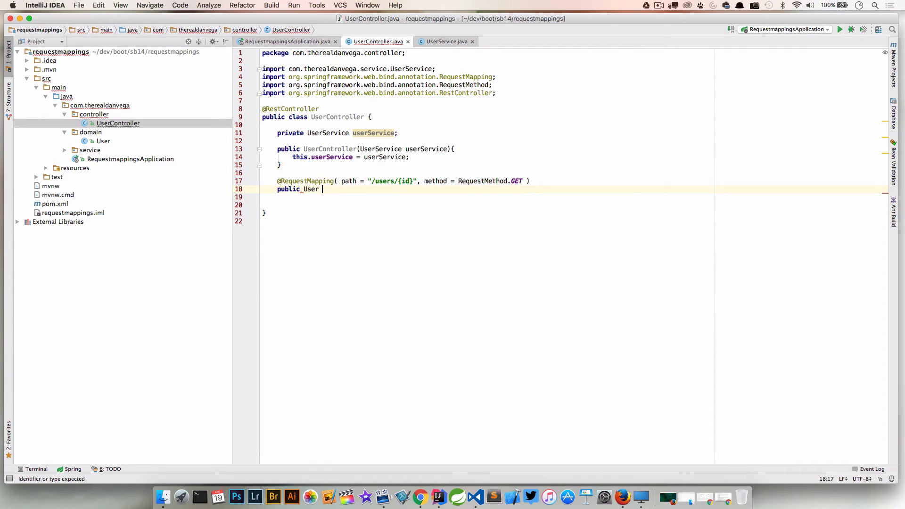
type("find()")
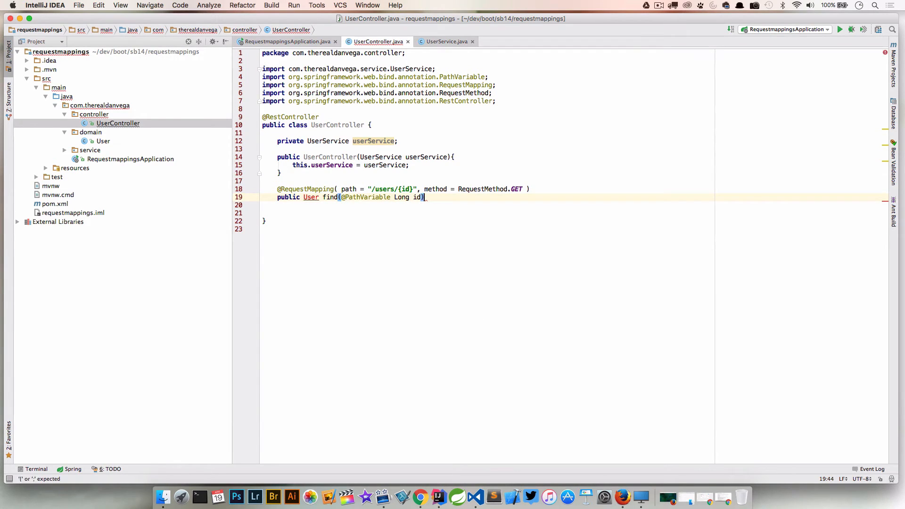
type("{")
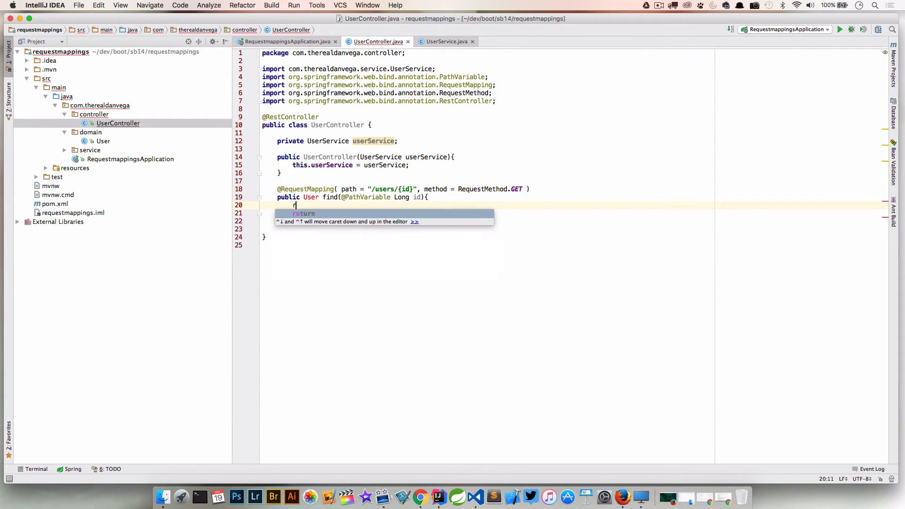
type("eturn userService.")
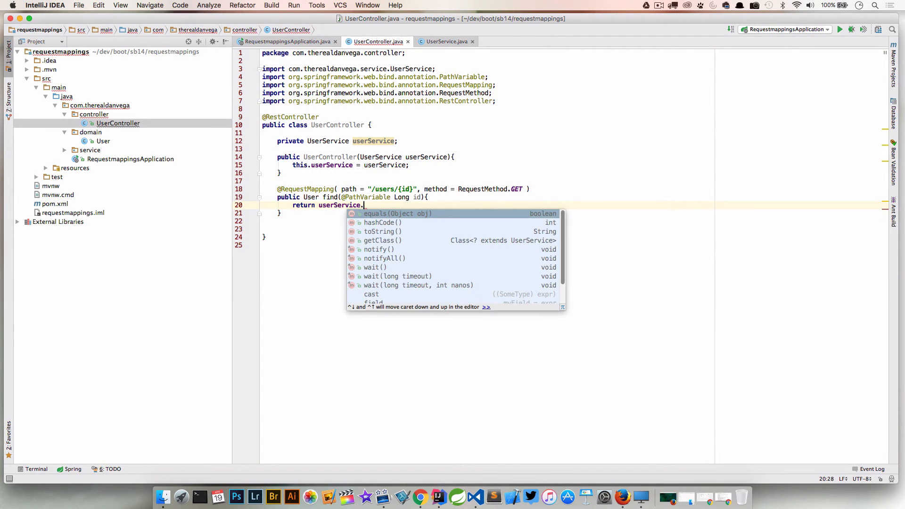
type("findUser(id);")
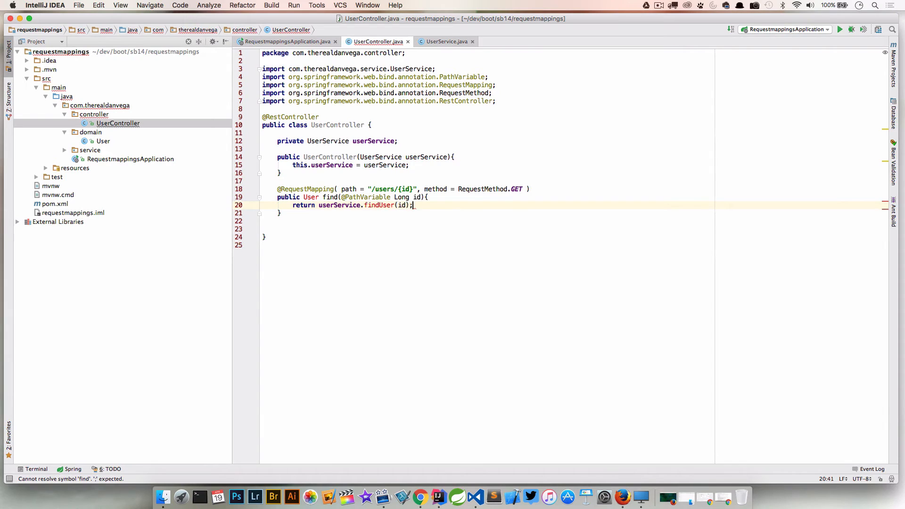
mouse_move(311, 195)
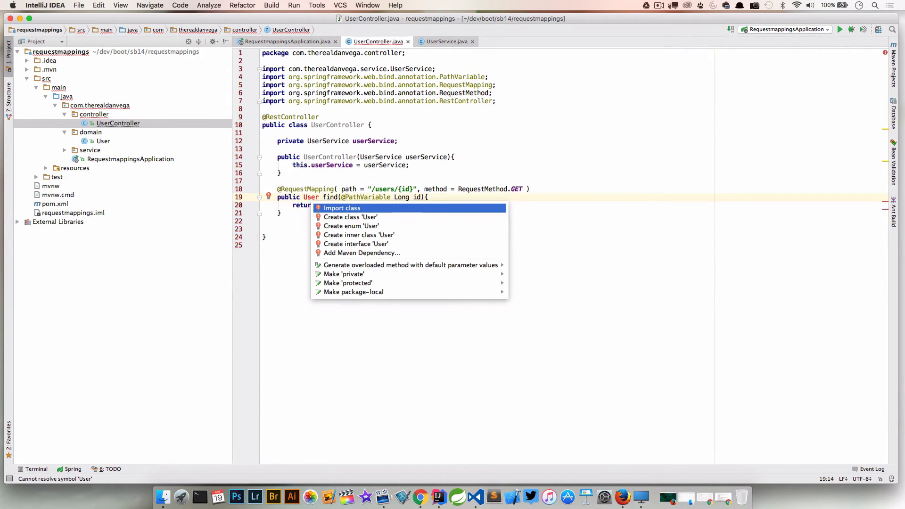
left_click(341, 208)
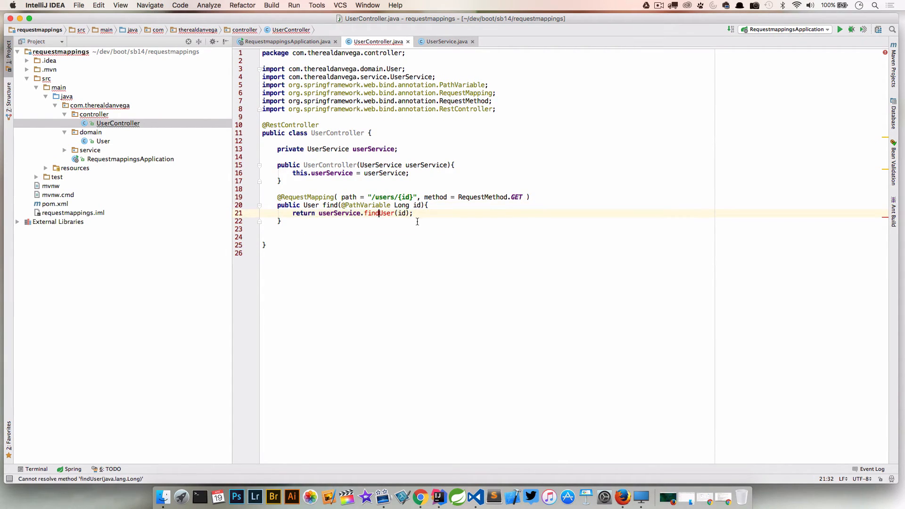
- Create UserService.findUser(Long id) returning new User(), then return to UserController
left_click(446, 41)
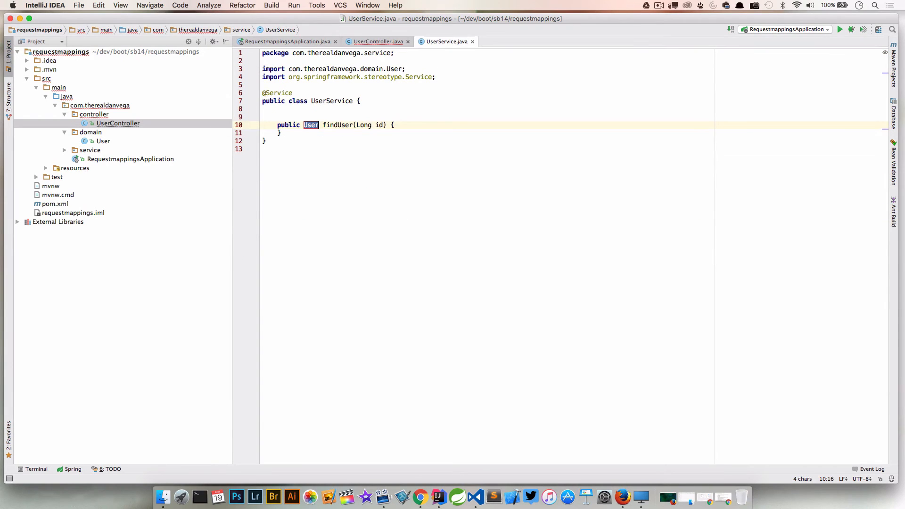
key("enter")
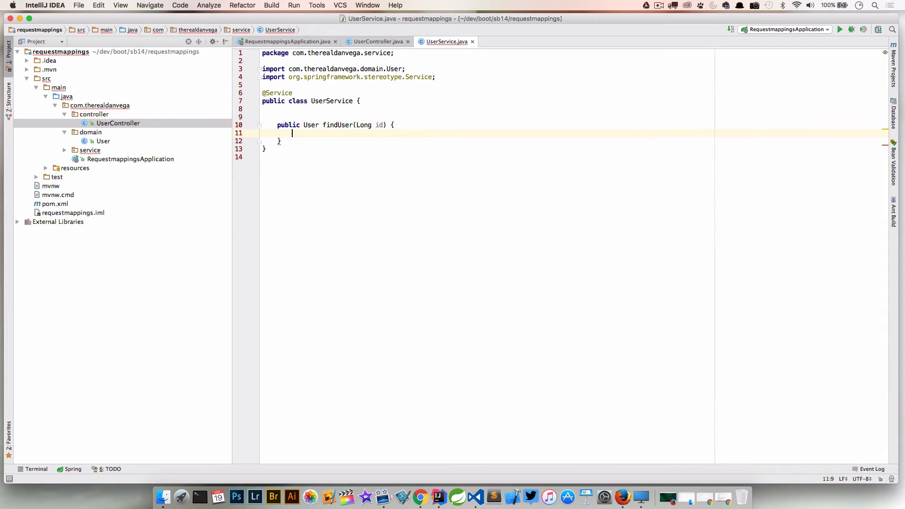
type("return")
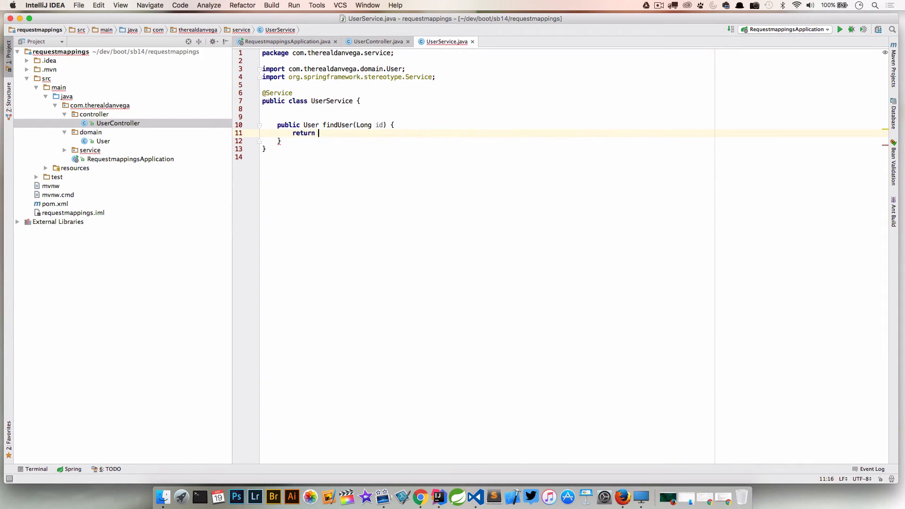
type("new User()")
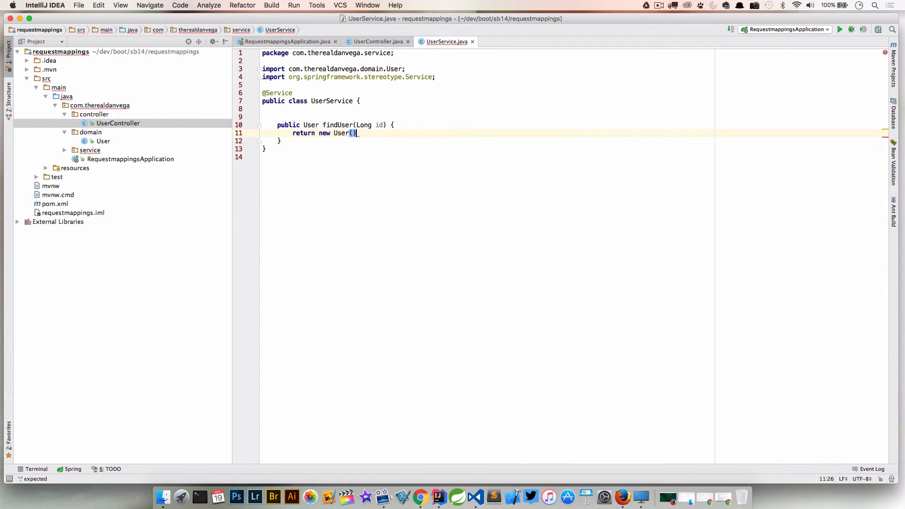
type(";")
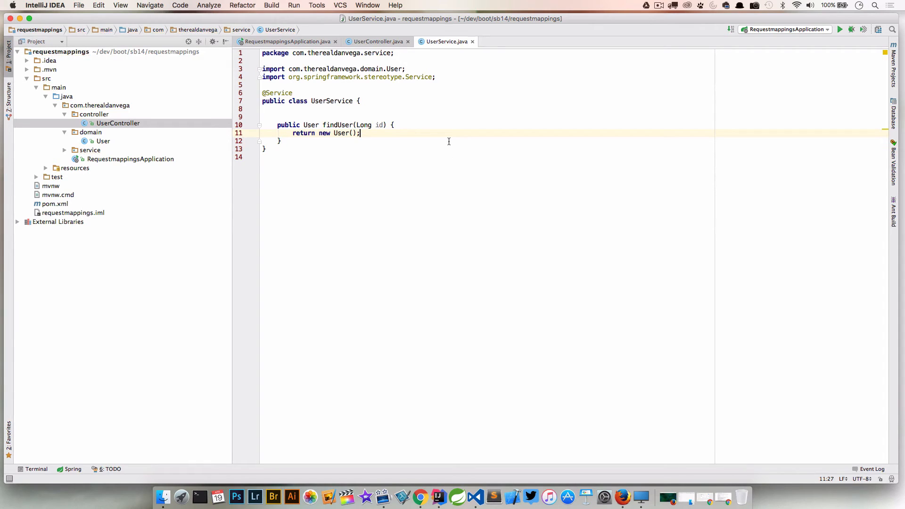
left_click(378, 42)
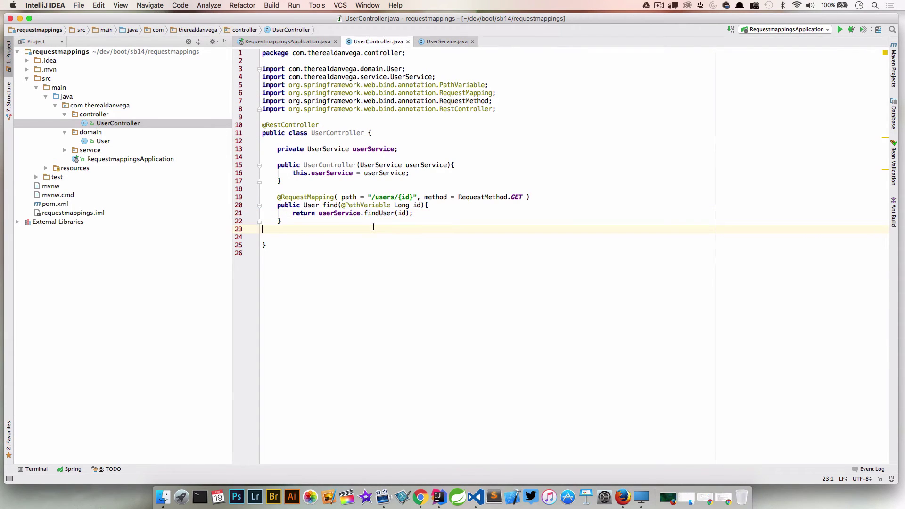
type("@R")
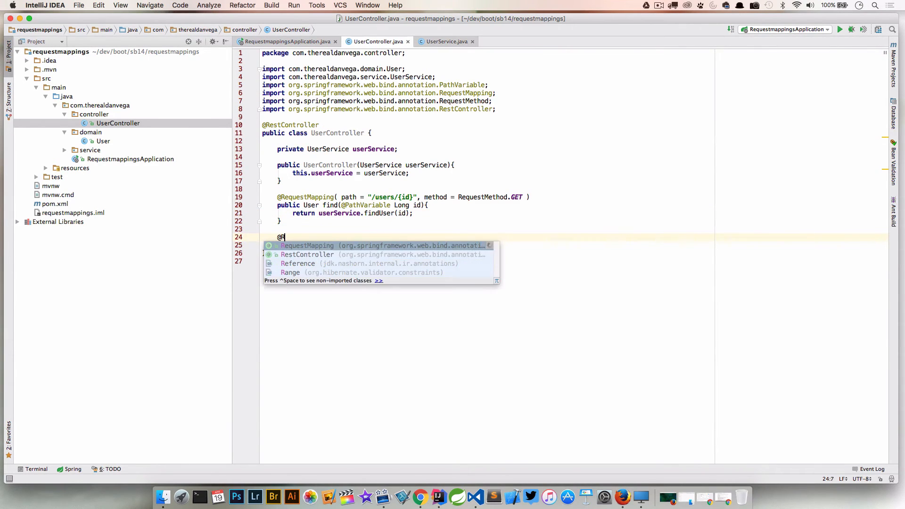
type("equestMapping( path")
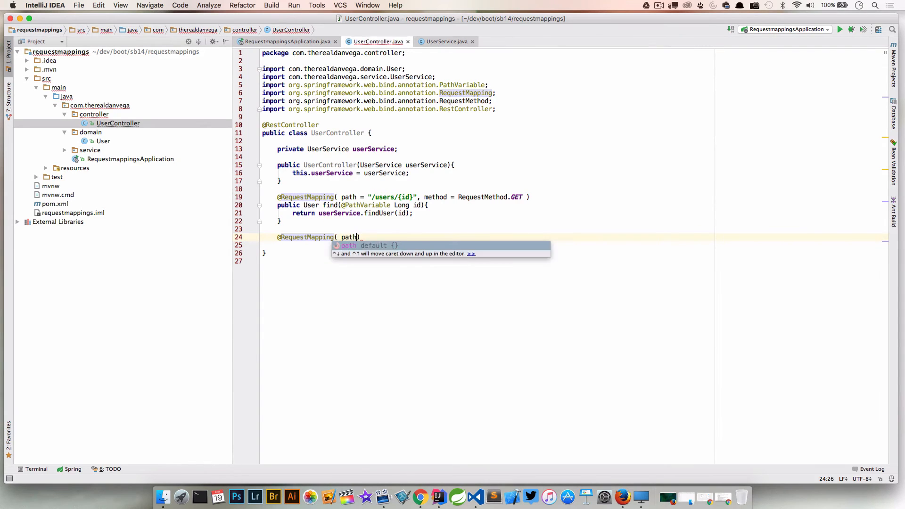
type("= \"\"")
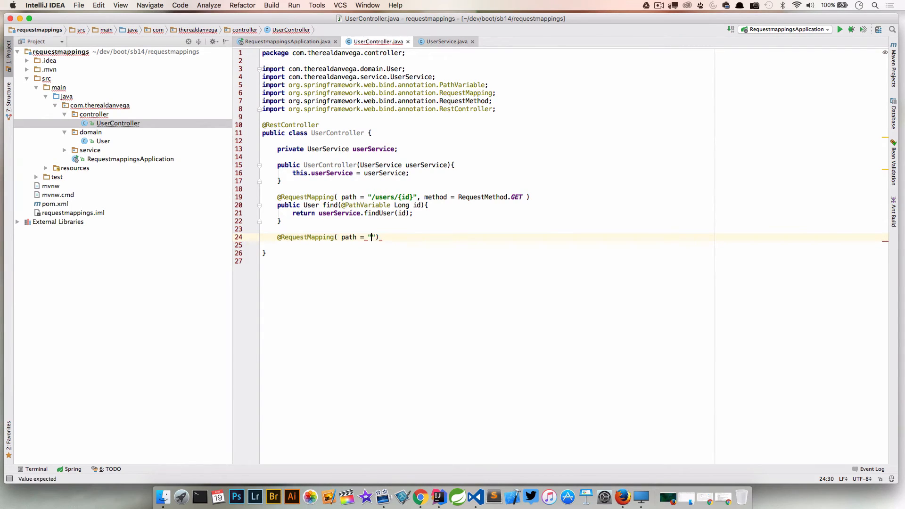
type("user/")
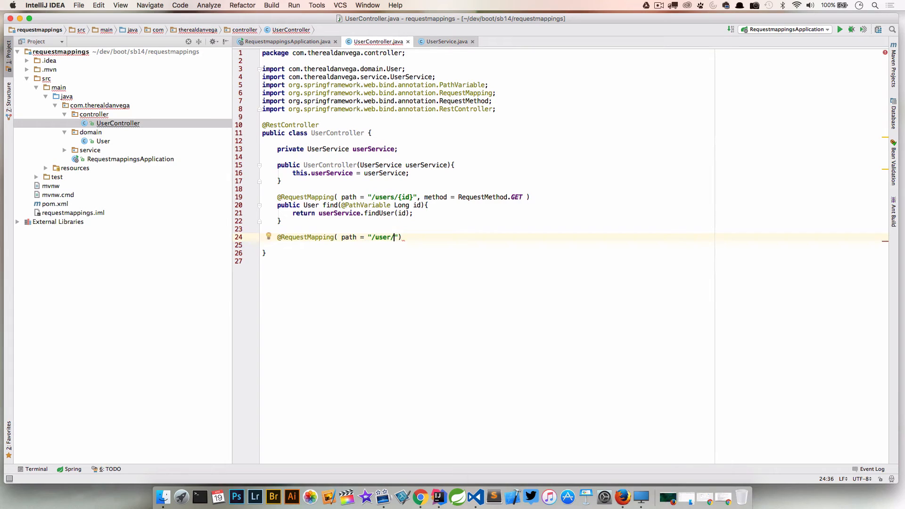
type("new\", method = RequestMethod.POST")
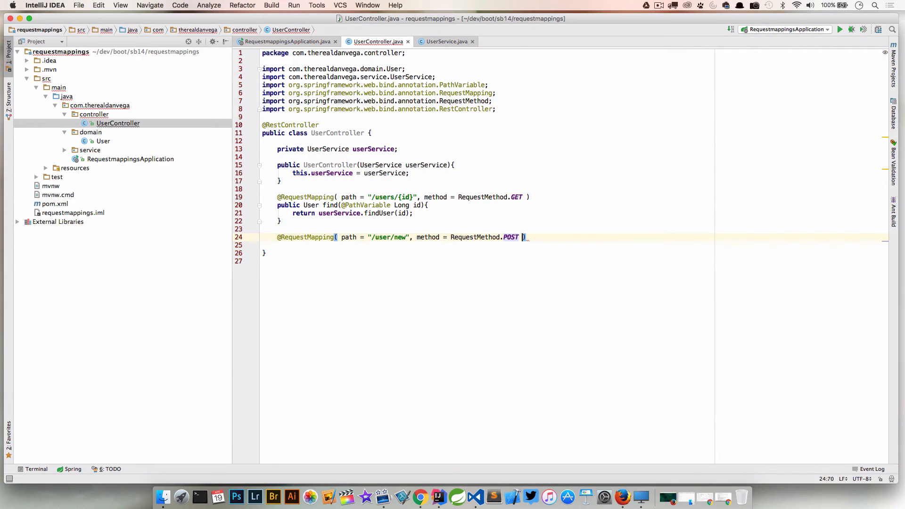
type("public")
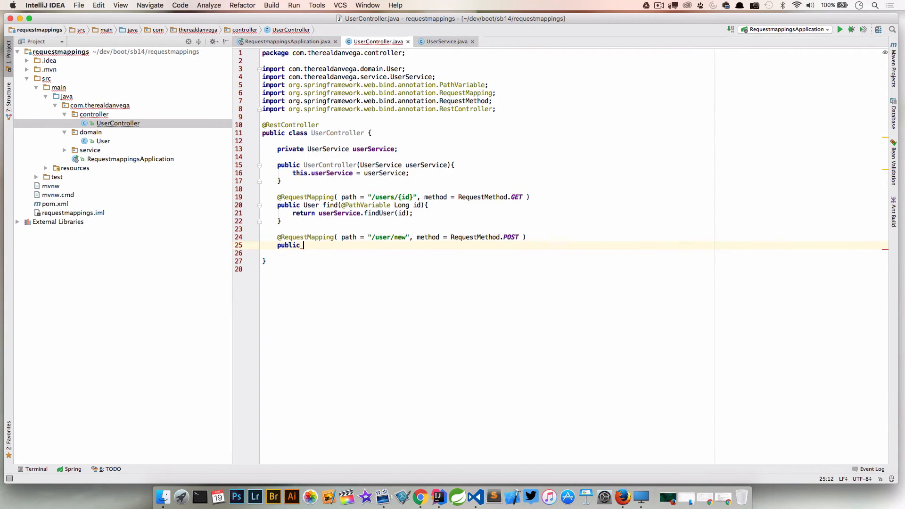
type("void create")
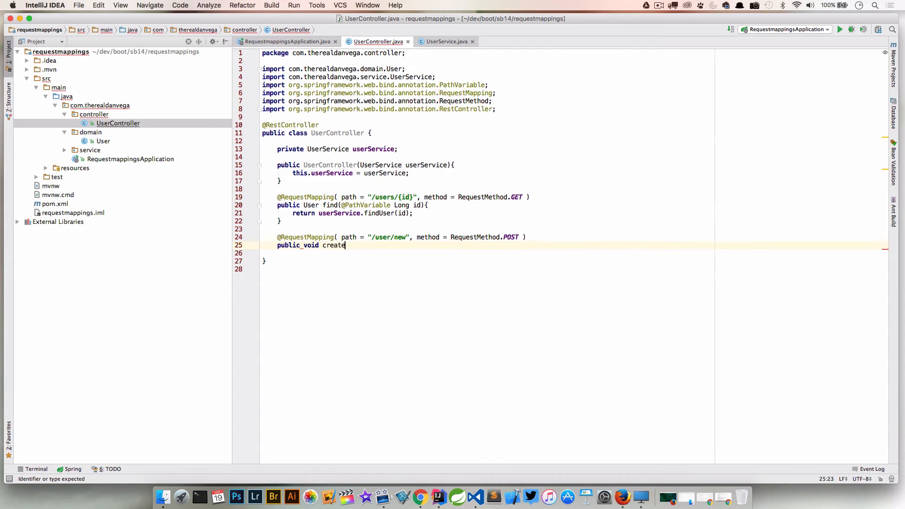
type("(@V")
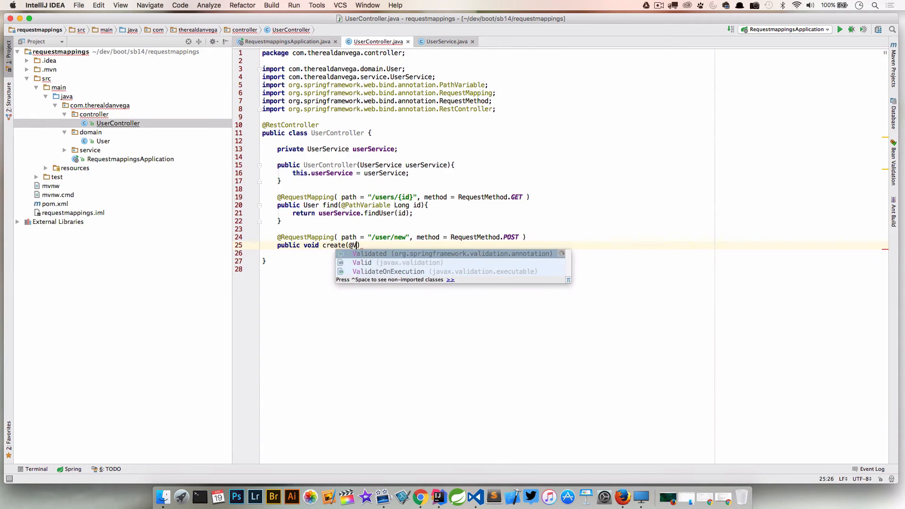
type("lid")
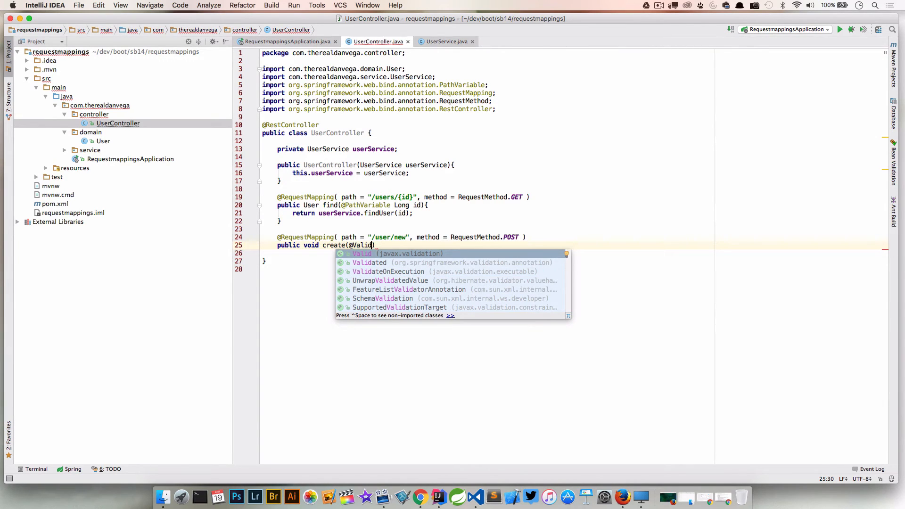
left_click(362, 254)
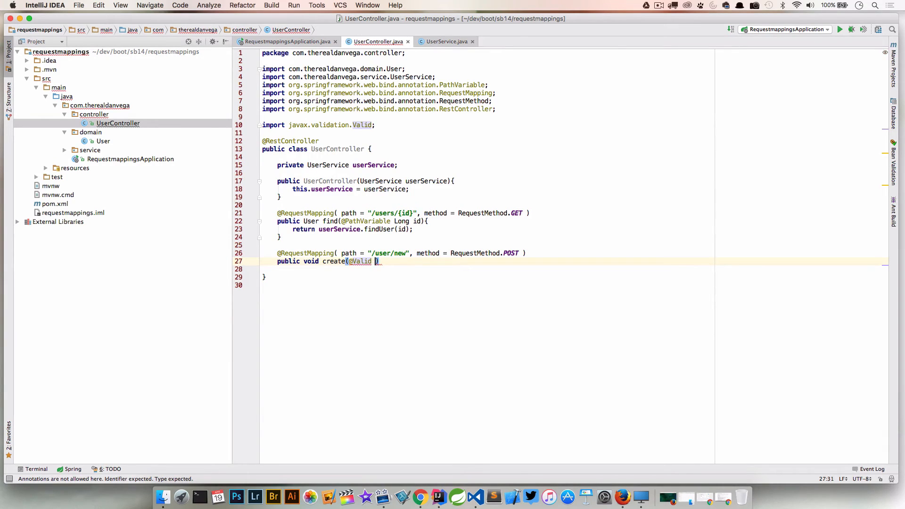
type("User user")
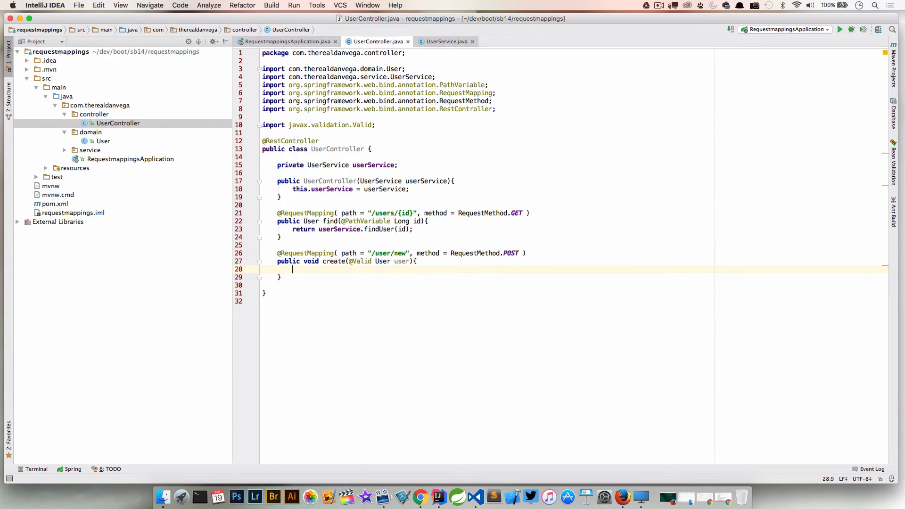
type("userService")
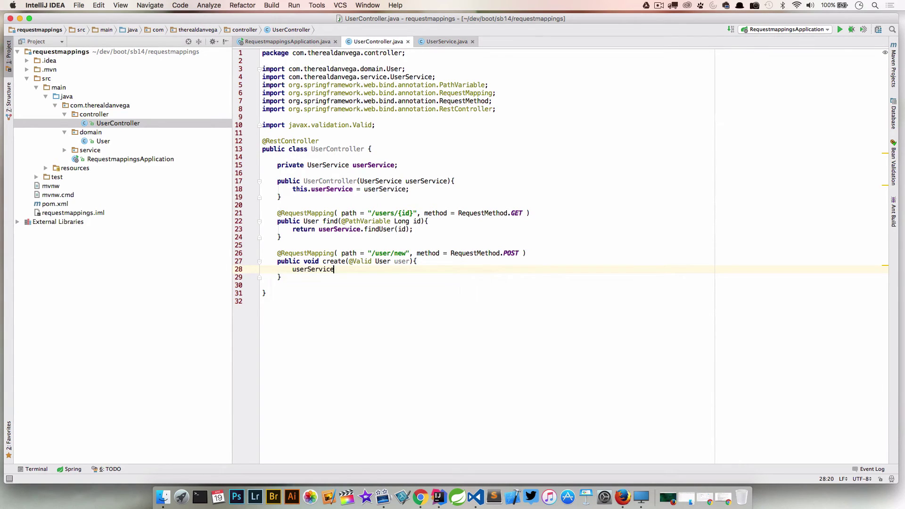
type(".create()")
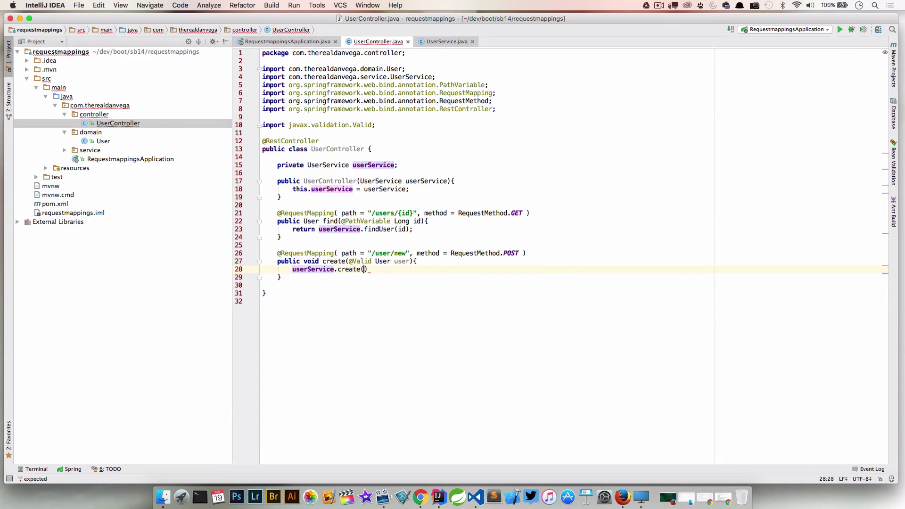
type("user")
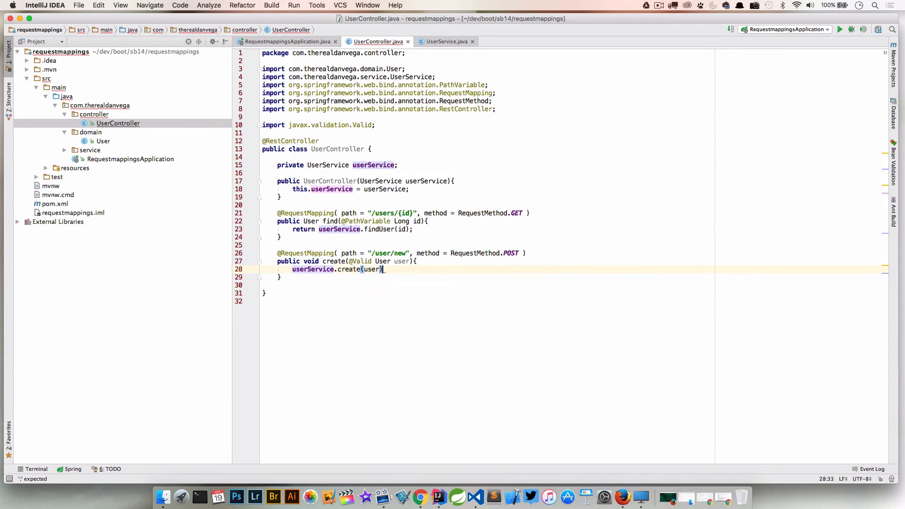
type(";")
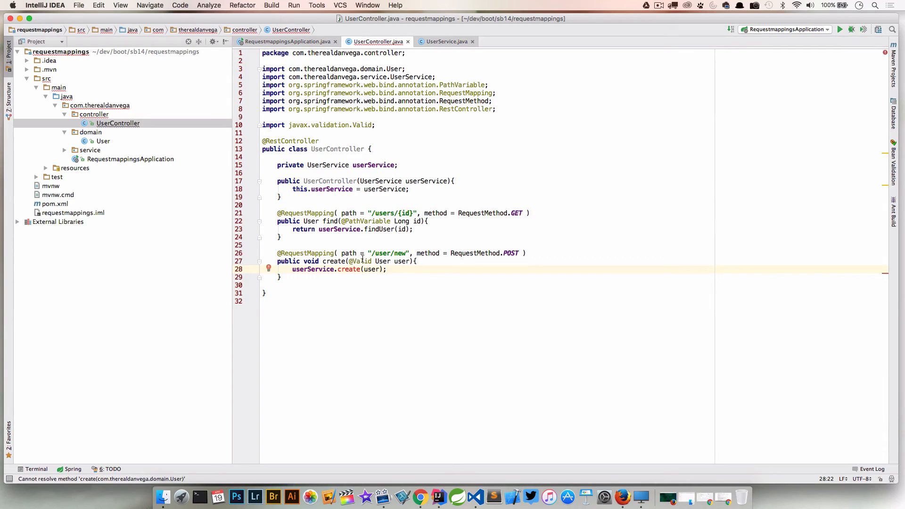
- Create UserService.create(User user) with a "// create a new user" comment, then return to UserController
left_click(447, 42)
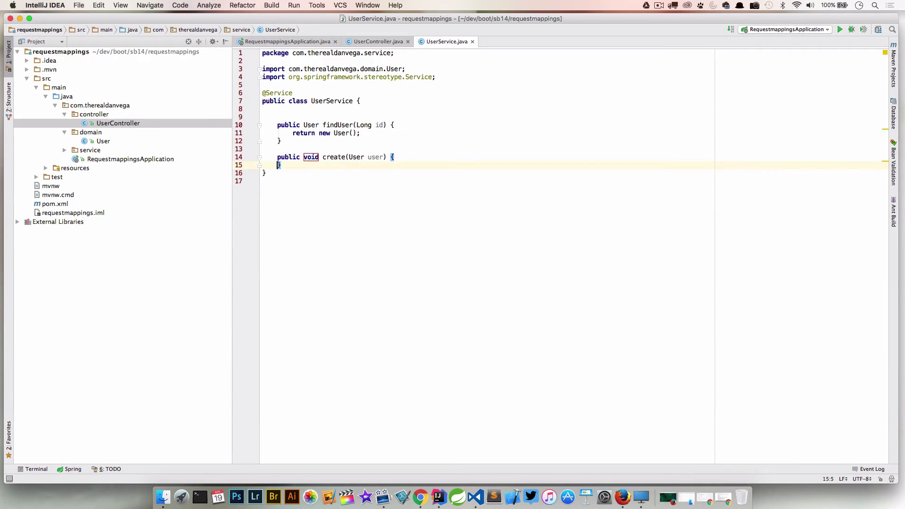
type("//")
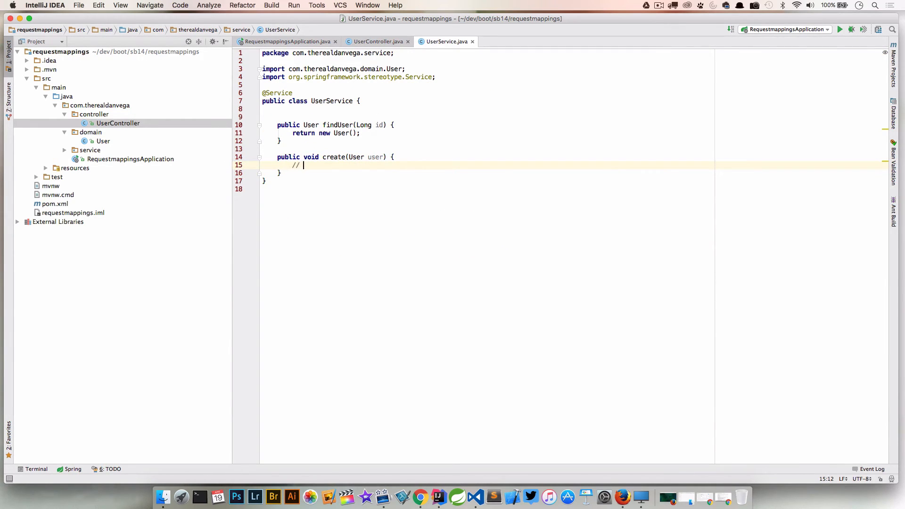
type("create a new")
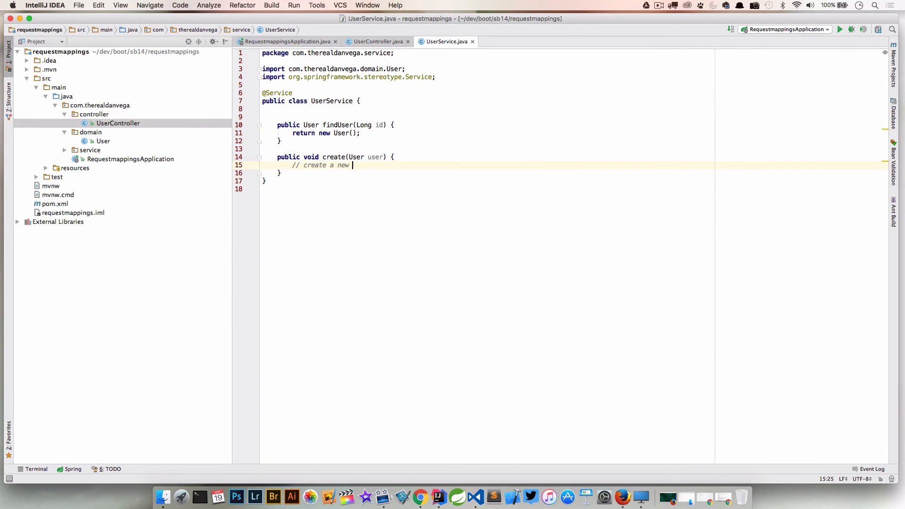
type("user")
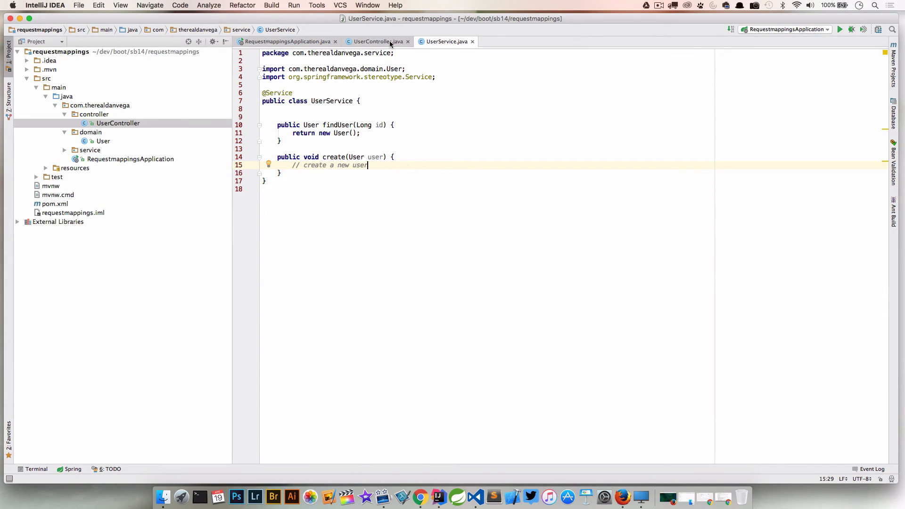
left_click(374, 41)
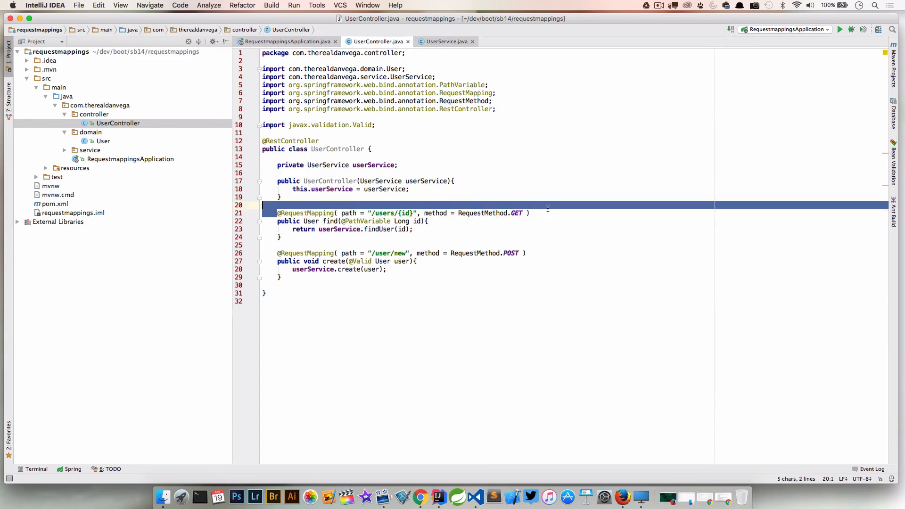
left_click(528, 213)
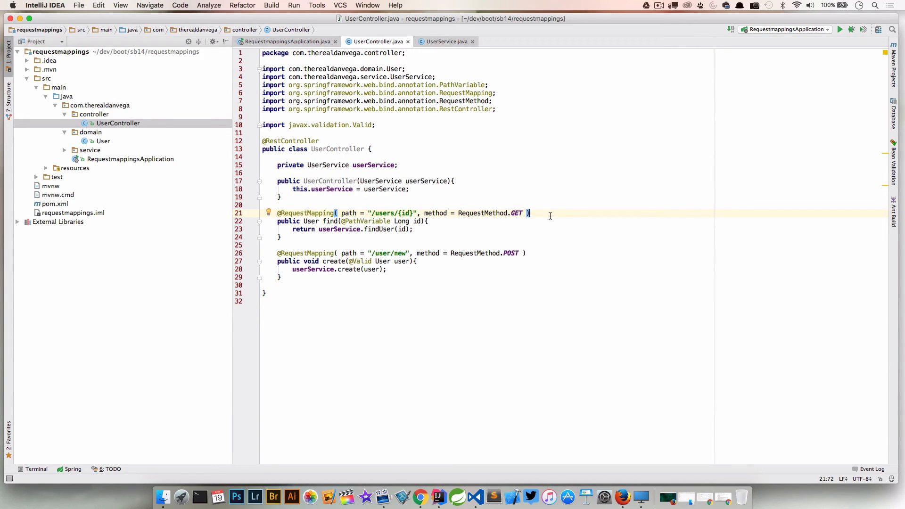
mouse_move(534, 250)
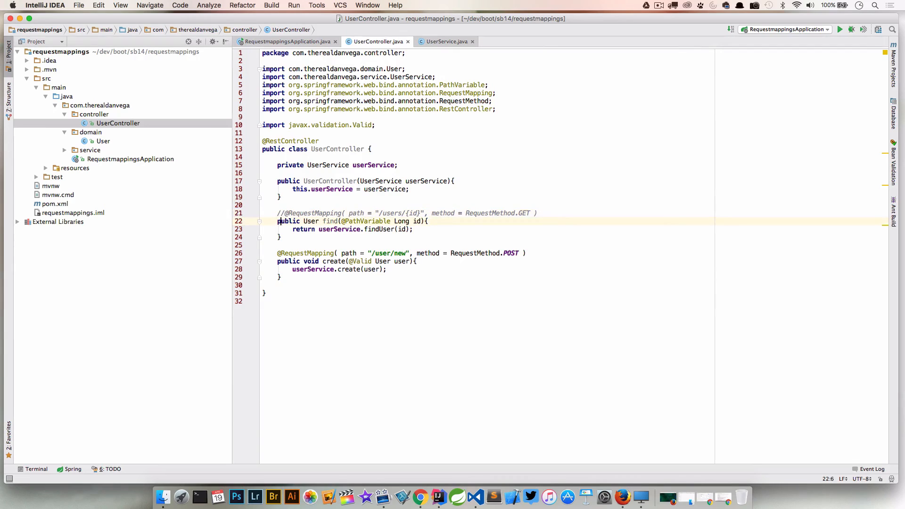
type("@GetMapping")
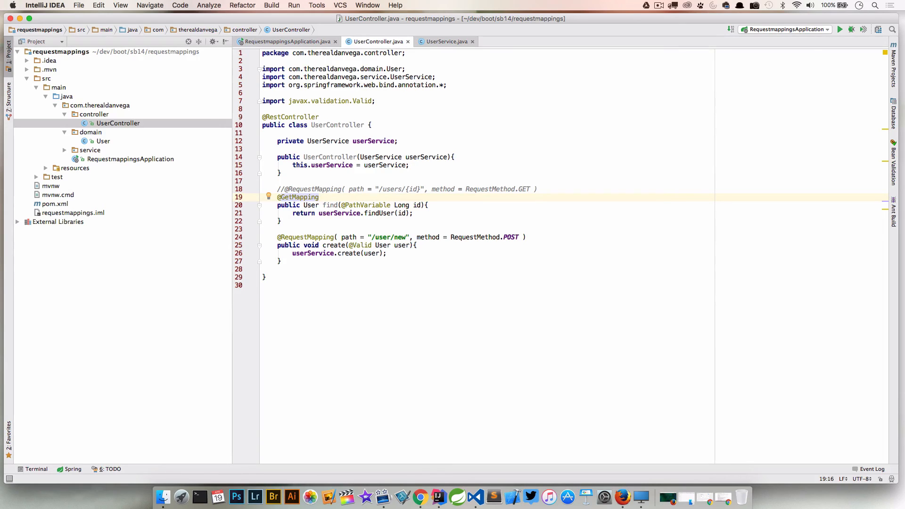
type("( \"\")")
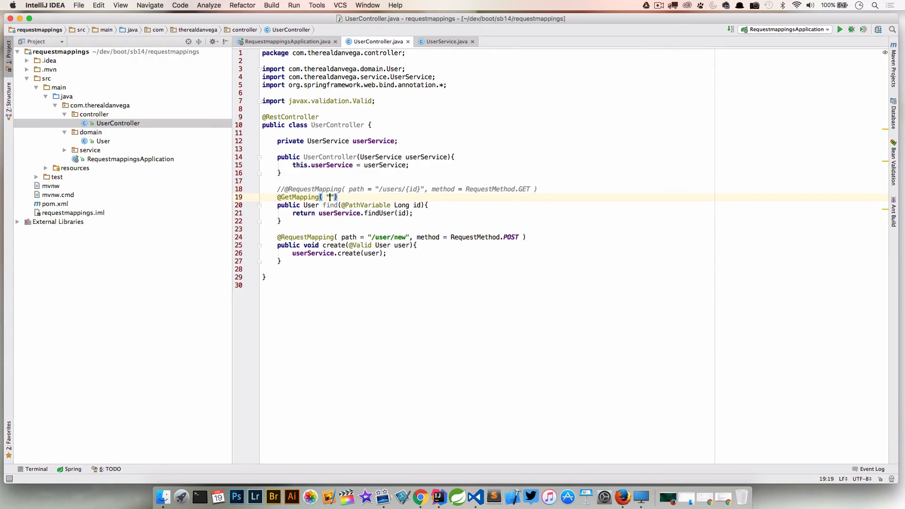
type("/us")
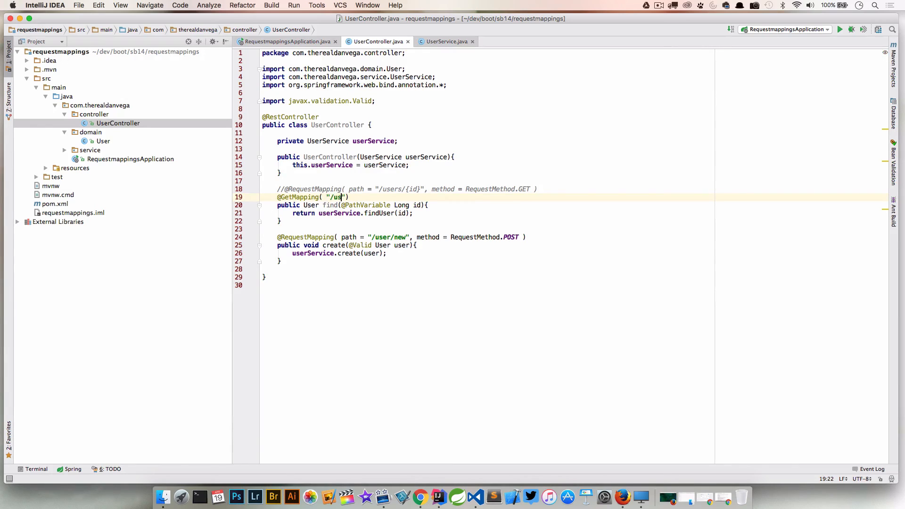
type("ers/{")
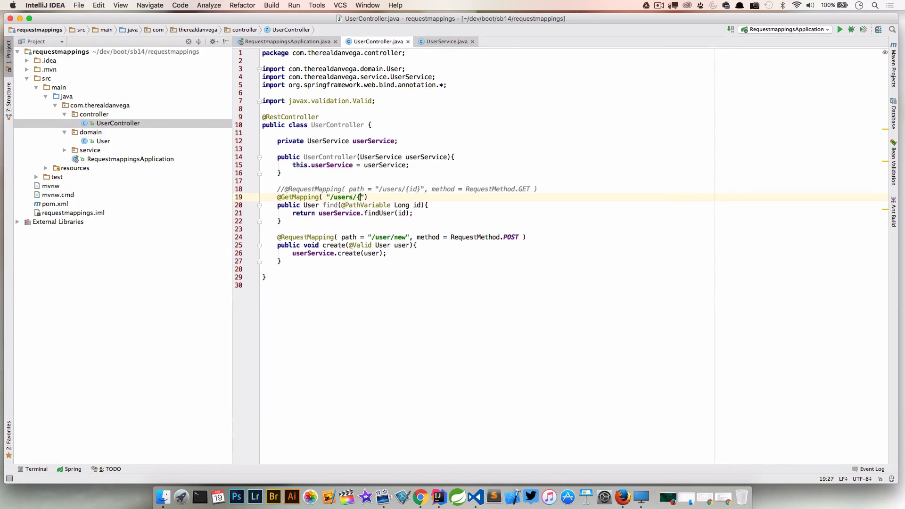
type("id}")
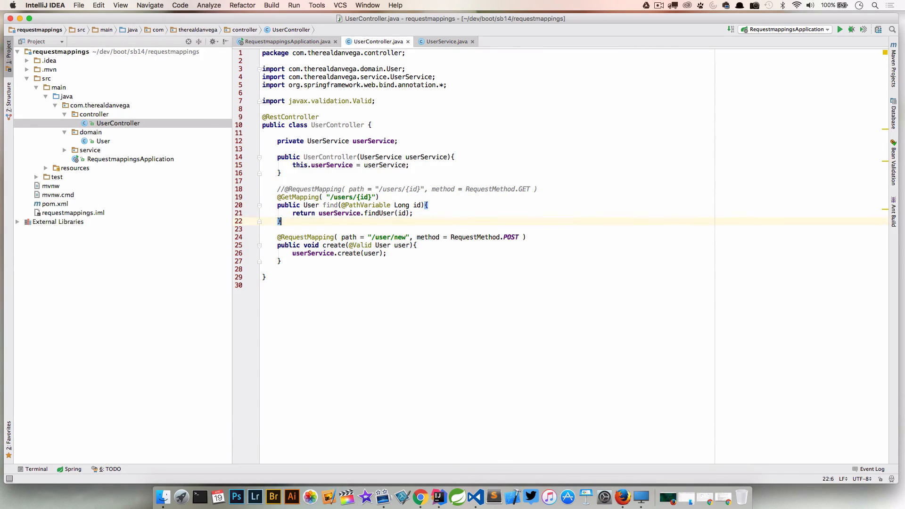
left_click(280, 236)
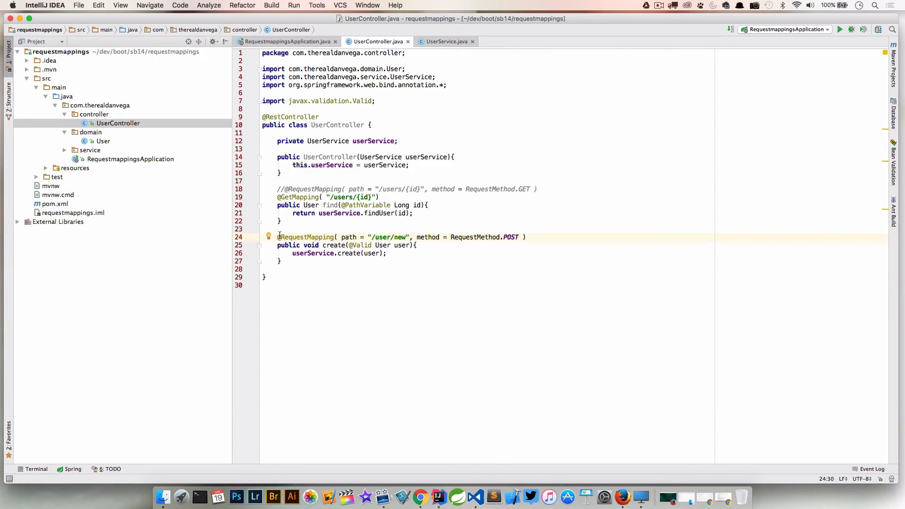
left_click(277, 237)
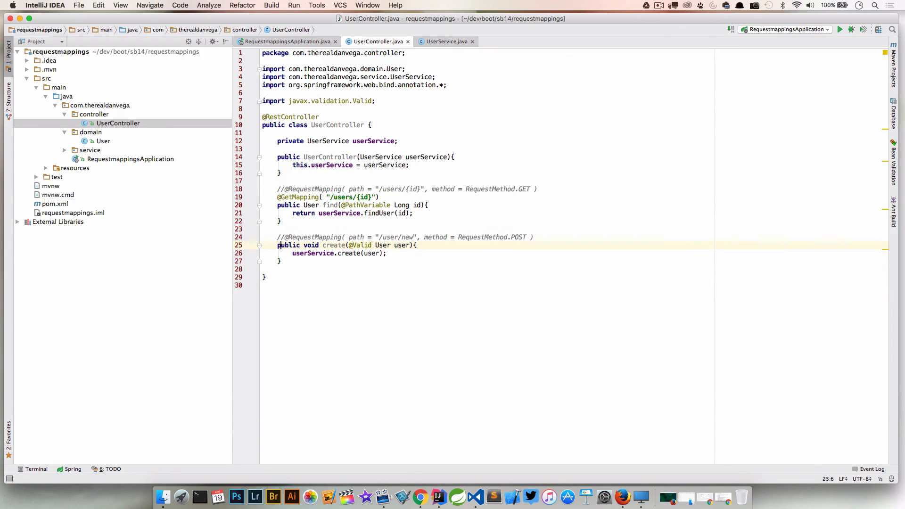
type("@PostMapping(")
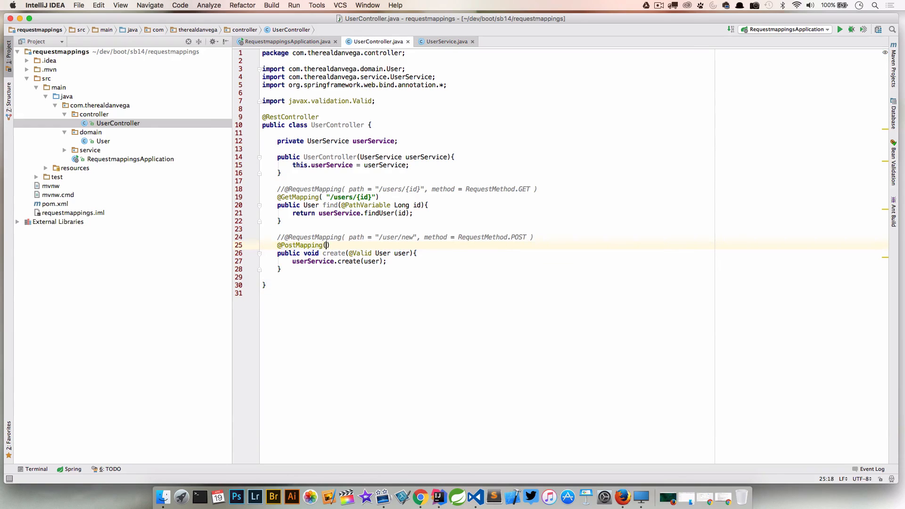
type("\"/\"")
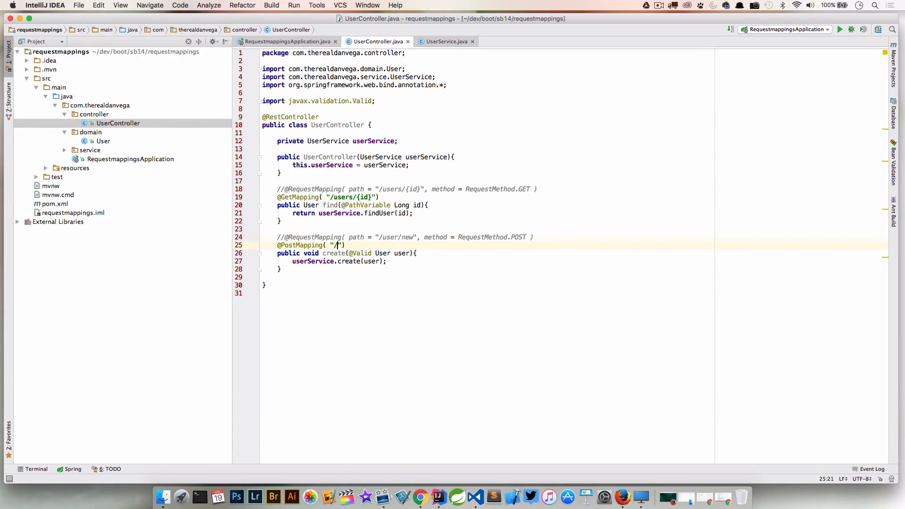
type("user/")
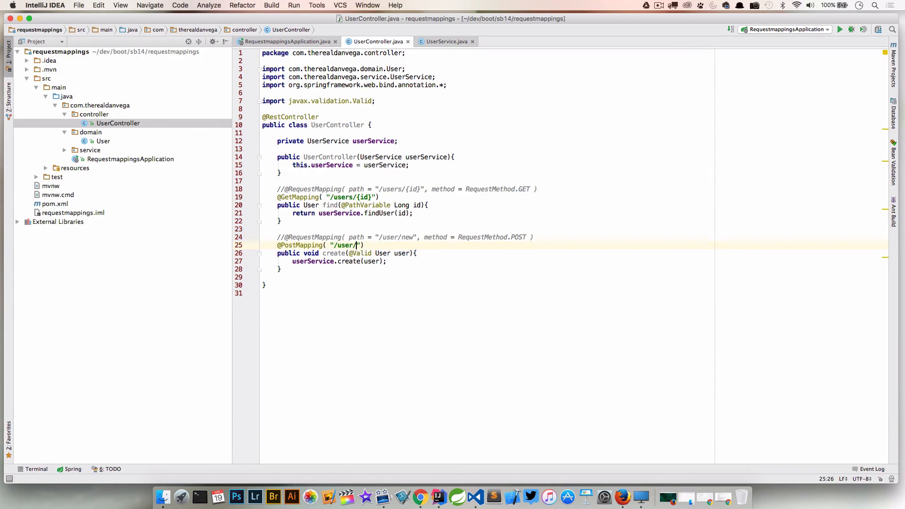